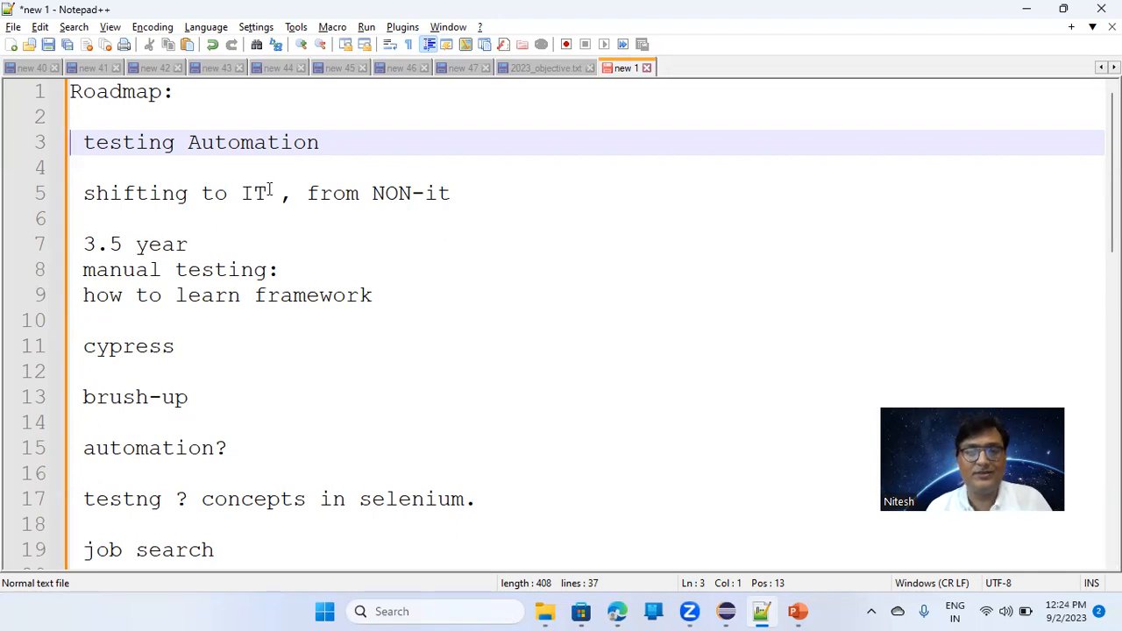
- Select text on the 'shifting to IT, from NON-it' line and highlight the line below it
{"action": "double_click", "coordinate": [128, 142]}
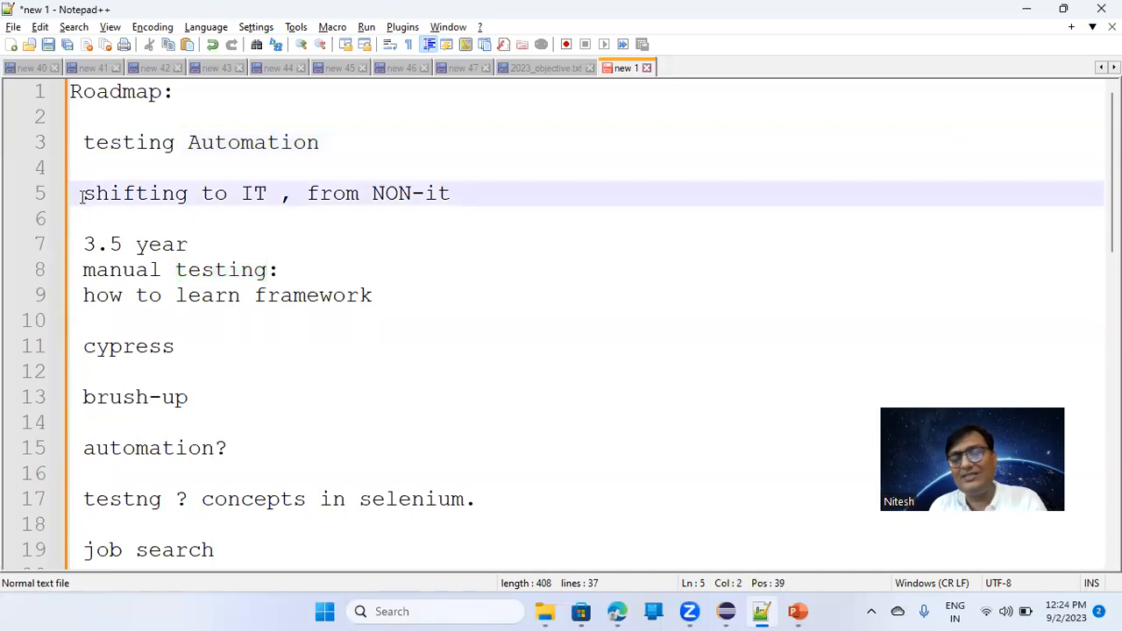
{"action": "left_click_drag", "start_coordinate": [83, 193], "coordinate": [347, 193]}
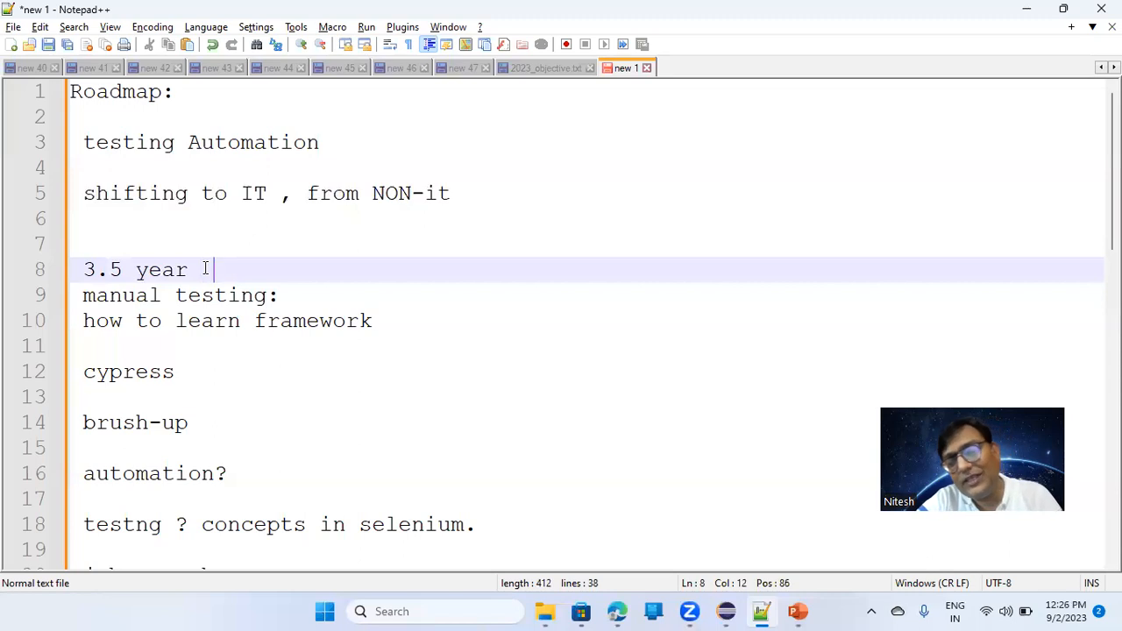
- Extend the 3.5 year line to read '3.5 year === 3 years and 5 month'
{"action": "type", "text": "==="}
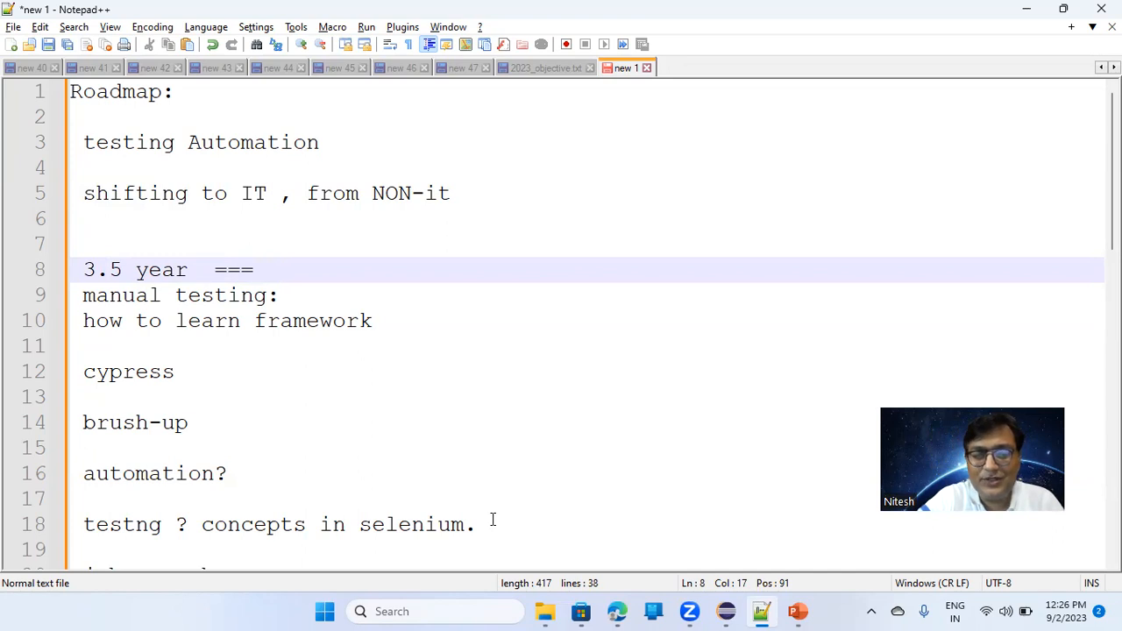
{"action": "mouse_move", "coordinate": [544, 610]}
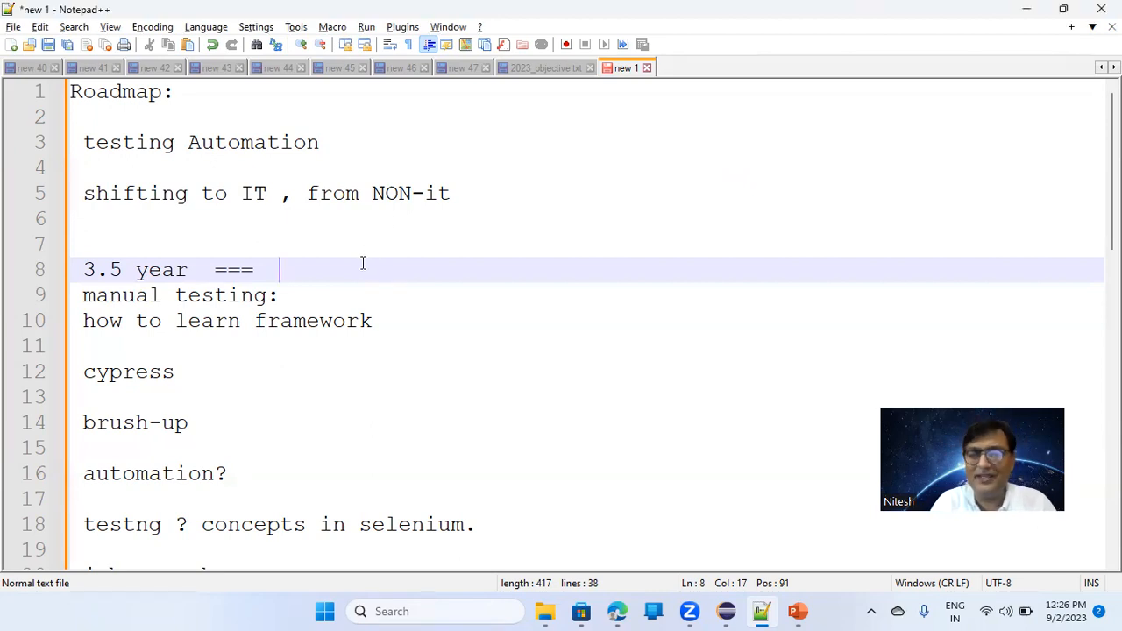
{"action": "mouse_move", "coordinate": [586, 129]}
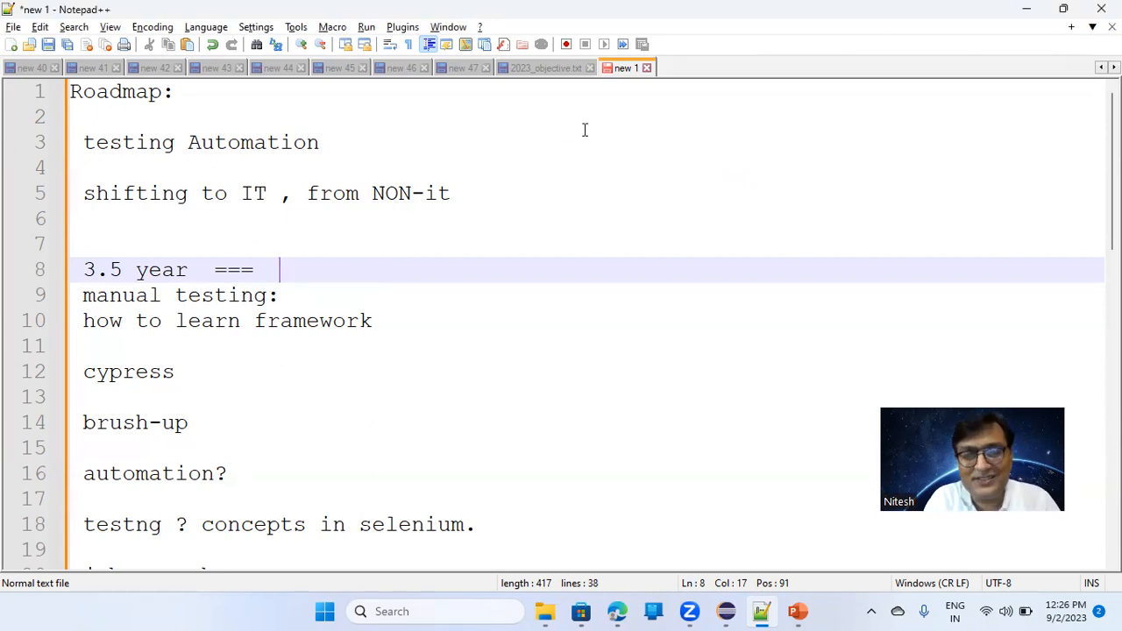
{"action": "mouse_move", "coordinate": [403, 265]}
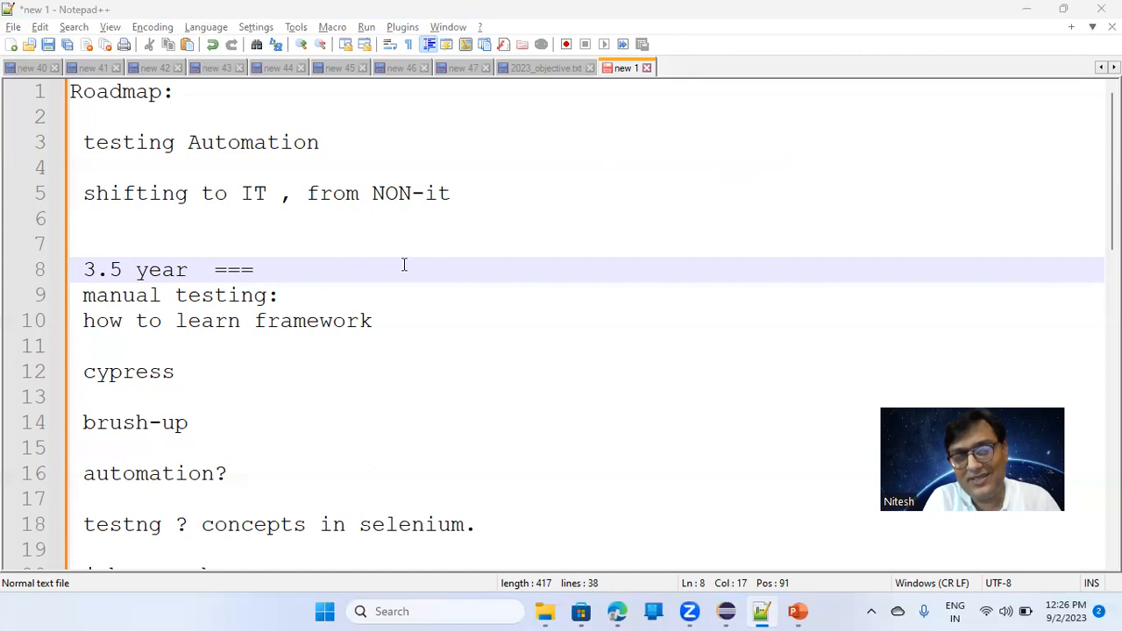
{"action": "mouse_move", "coordinate": [361, 270]}
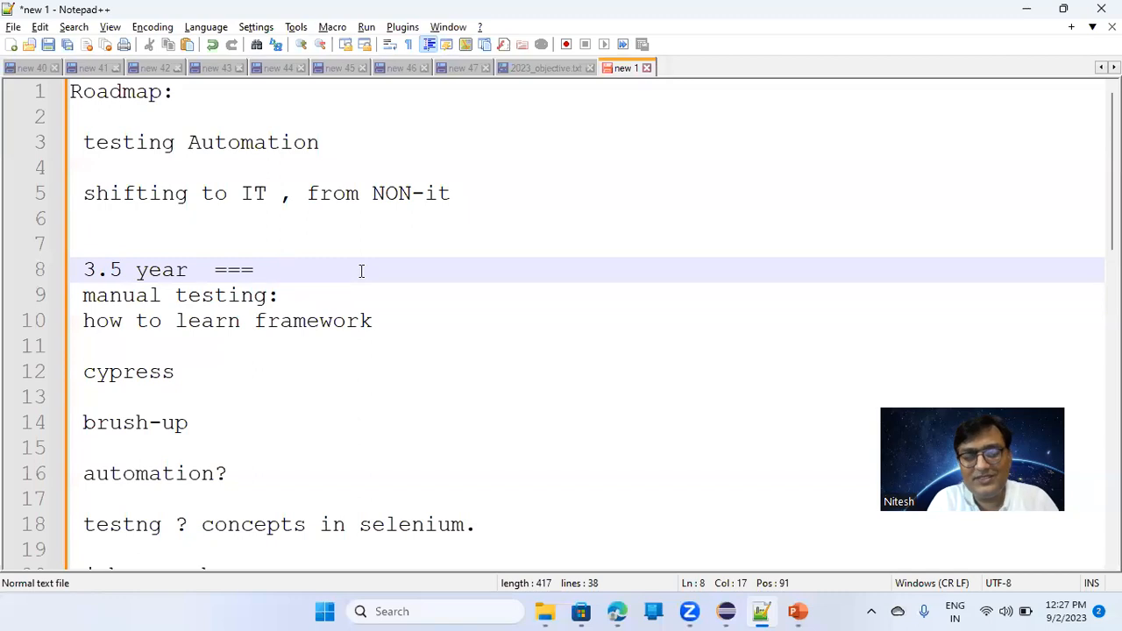
{"action": "type", "text": "3 years and"}
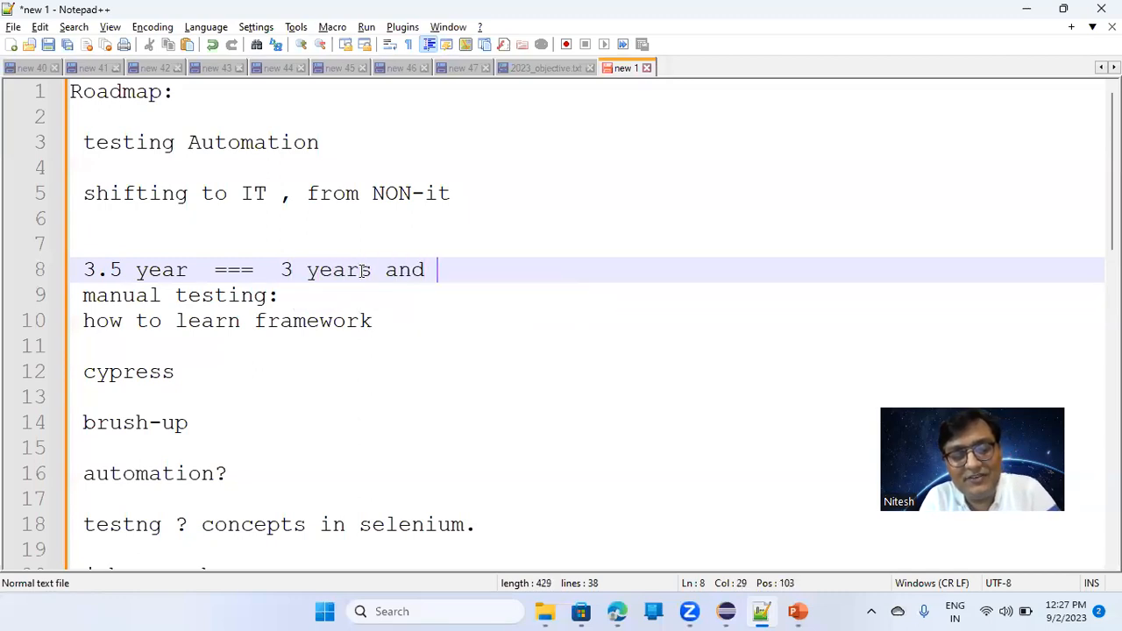
{"action": "type", "text": "5 month"}
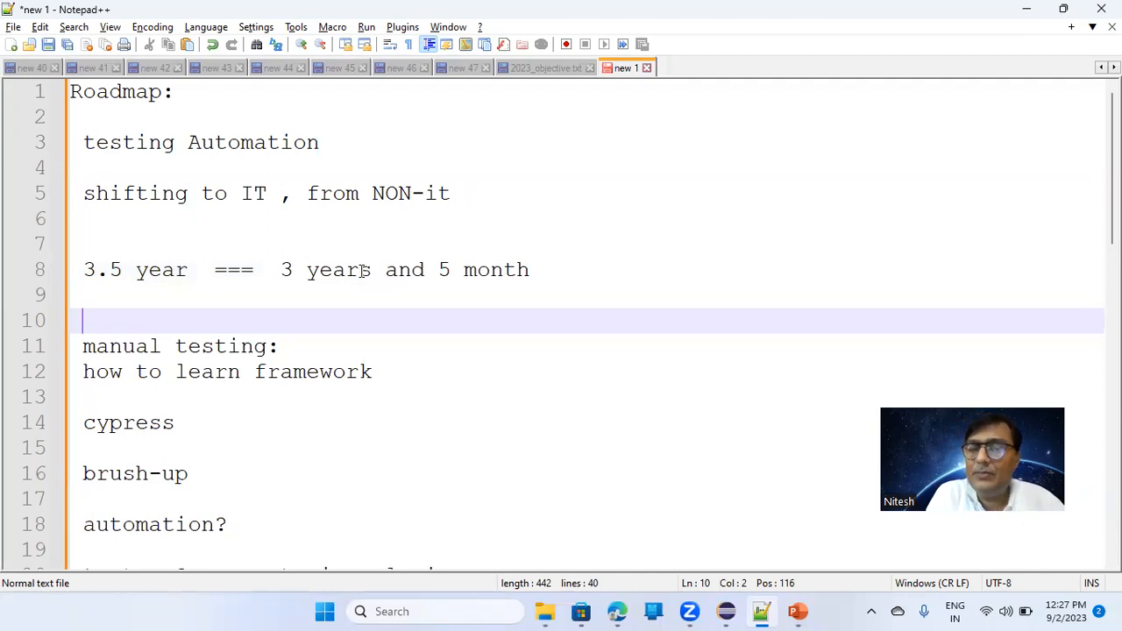
- Write '3 years and 6 month' on line 8, fixing the 'momth' typo, with a blank line below
{"action": "left_click", "coordinate": [212, 270]}
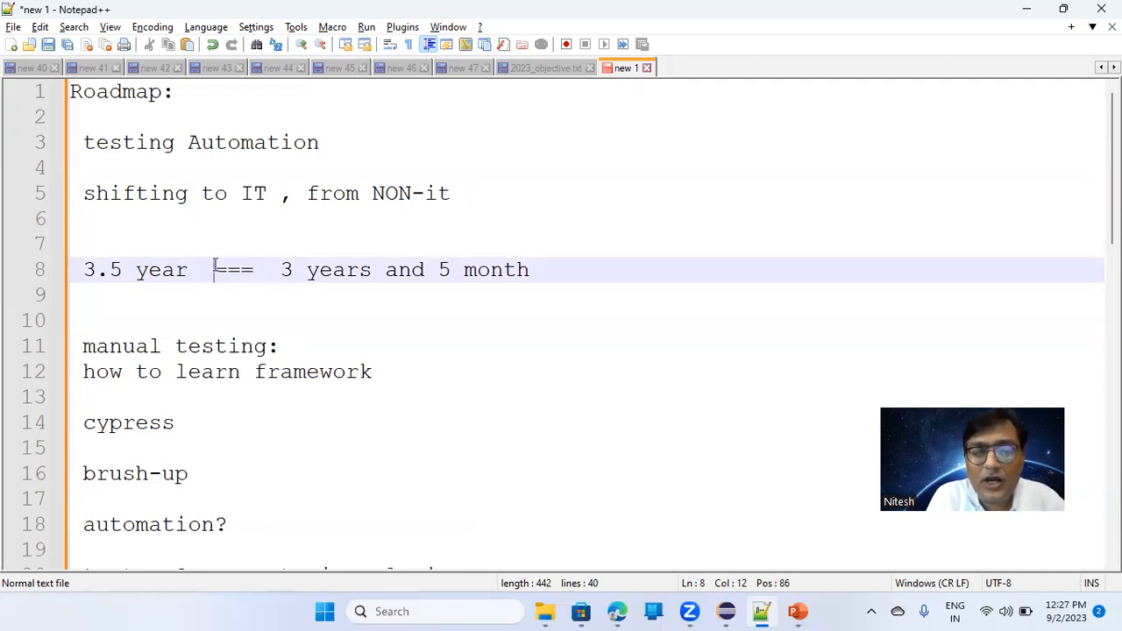
{"action": "type", "text": "!"}
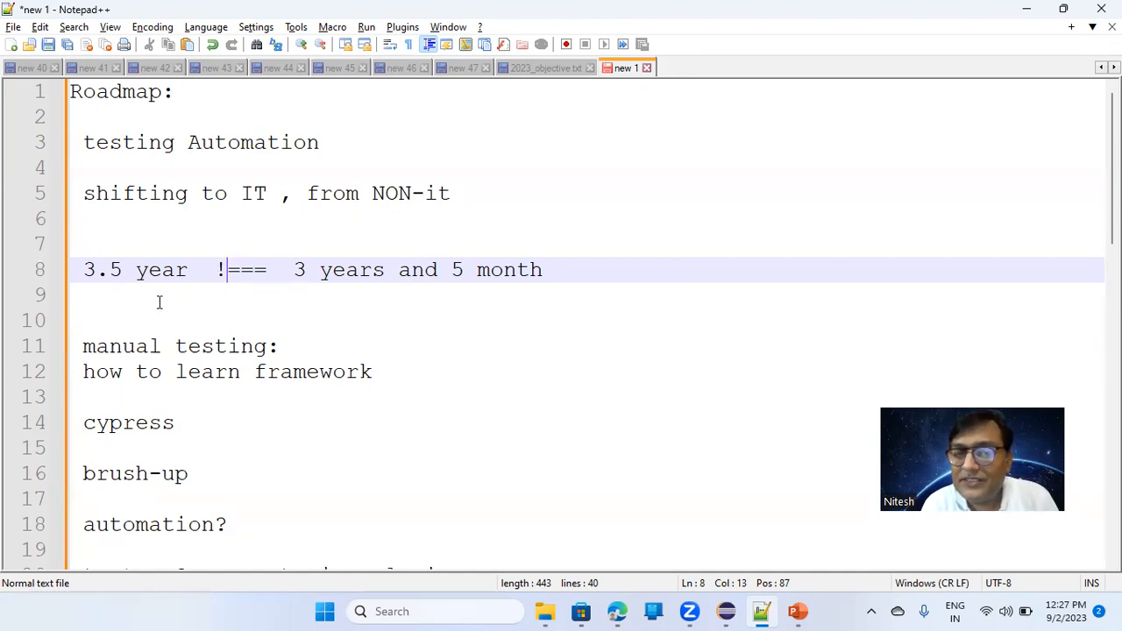
{"action": "type", "text": "3"}
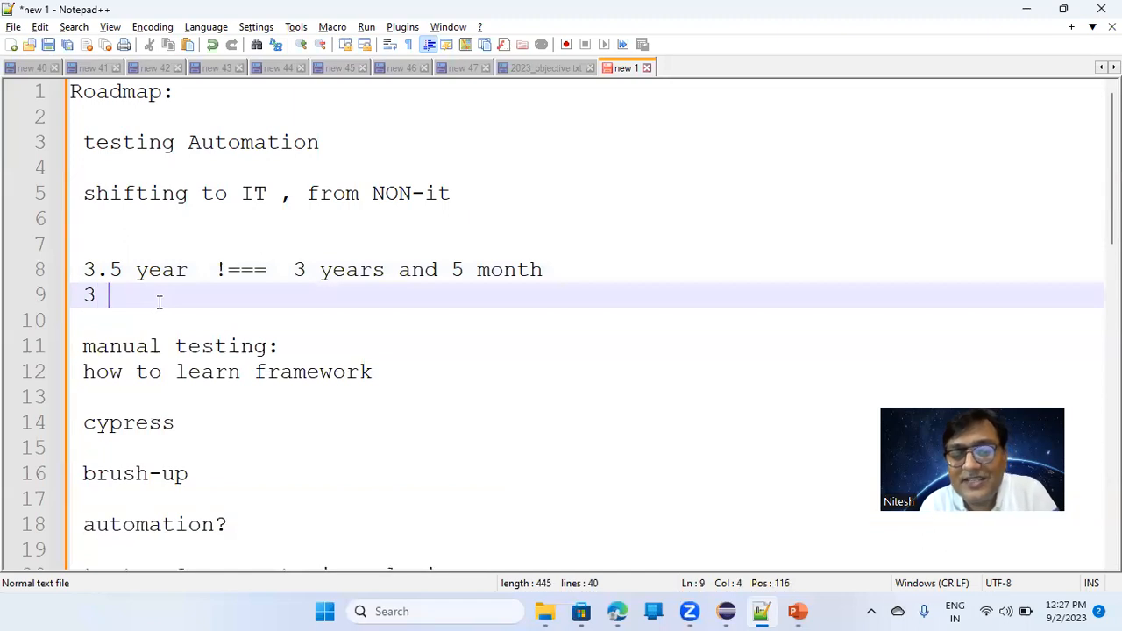
{"action": "type", "text": "years an"}
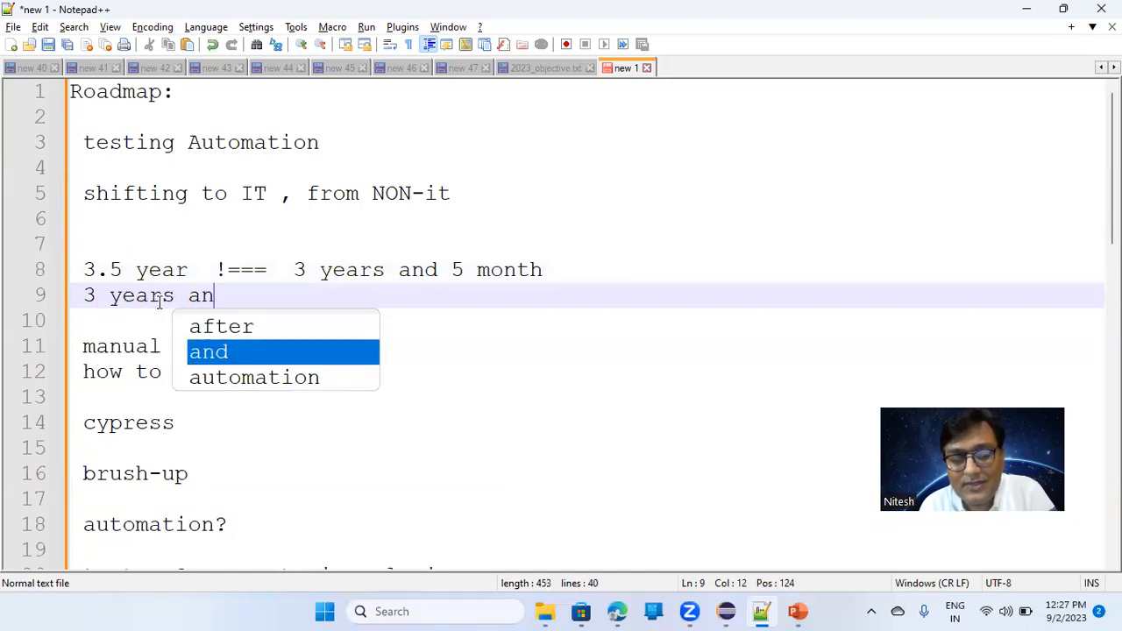
{"action": "type", "text": "d 6"}
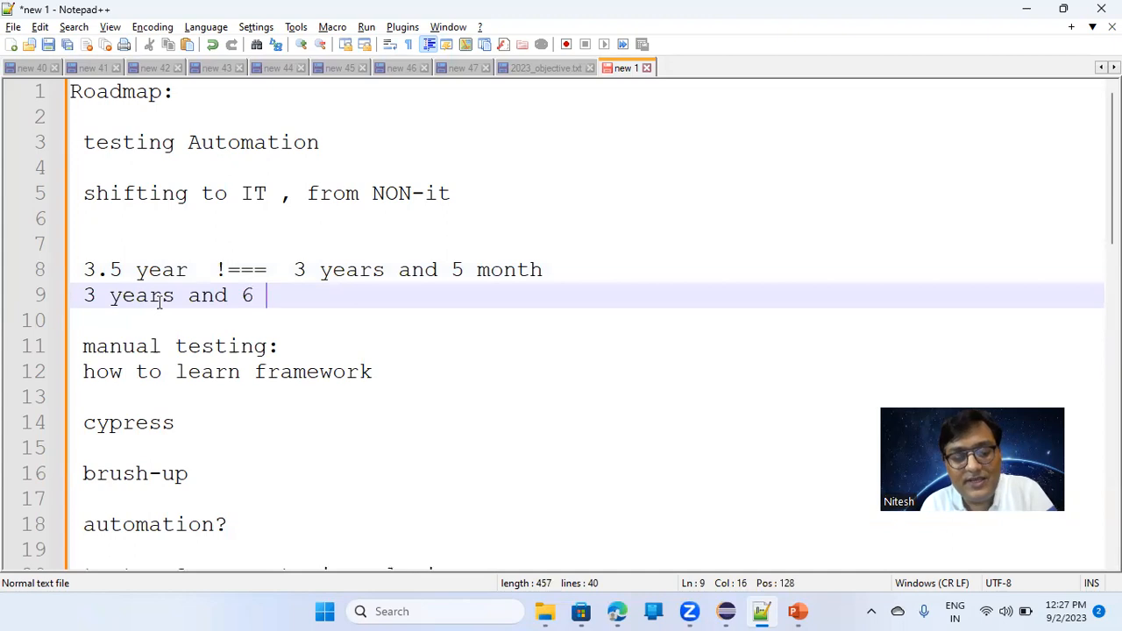
{"action": "type", "text": "momth"}
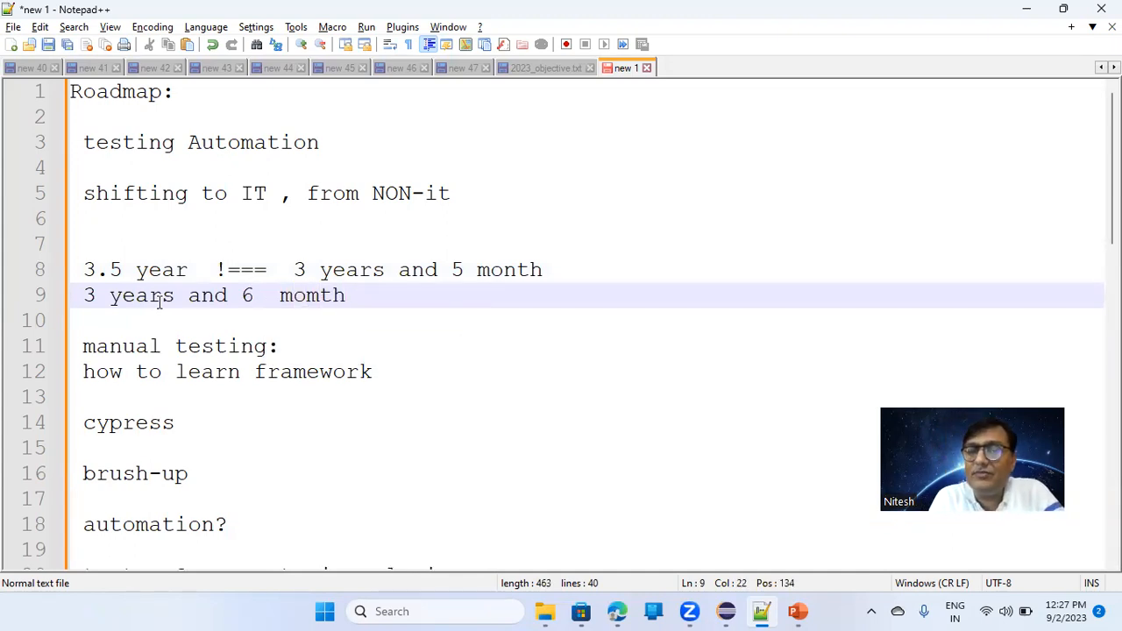
{"action": "key", "text": "Backspace"}
{"action": "type", "text": "n"}
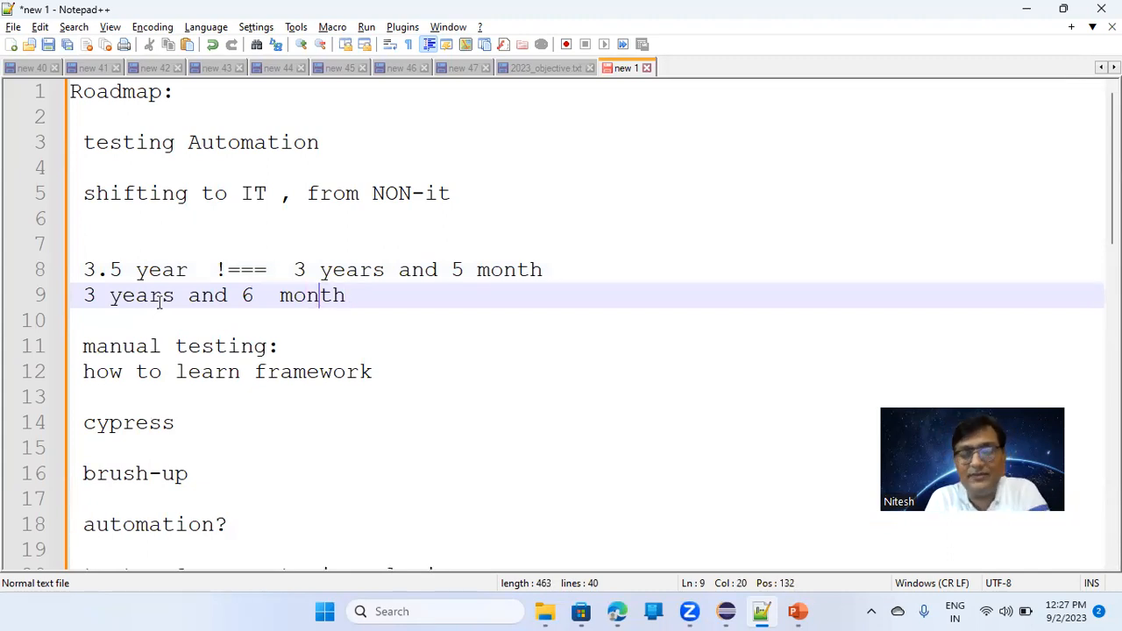
{"action": "key", "text": "enter"}
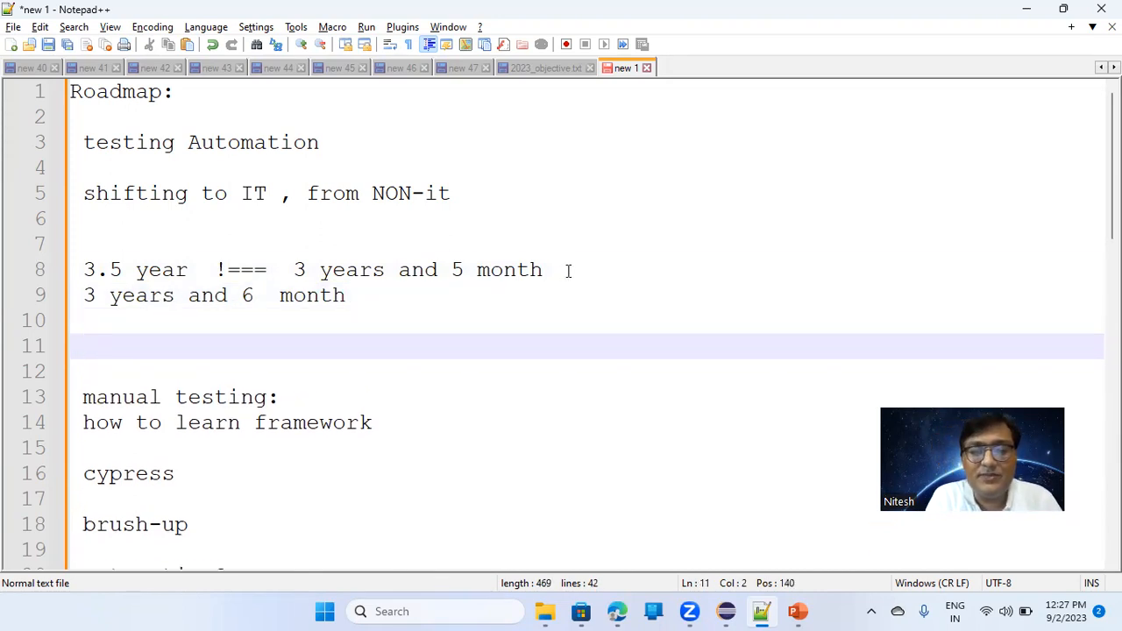
- Finish the line as '=== 3.9 year.' and start a new '3.10 years' line beneath it
{"action": "type", "text": "==="}
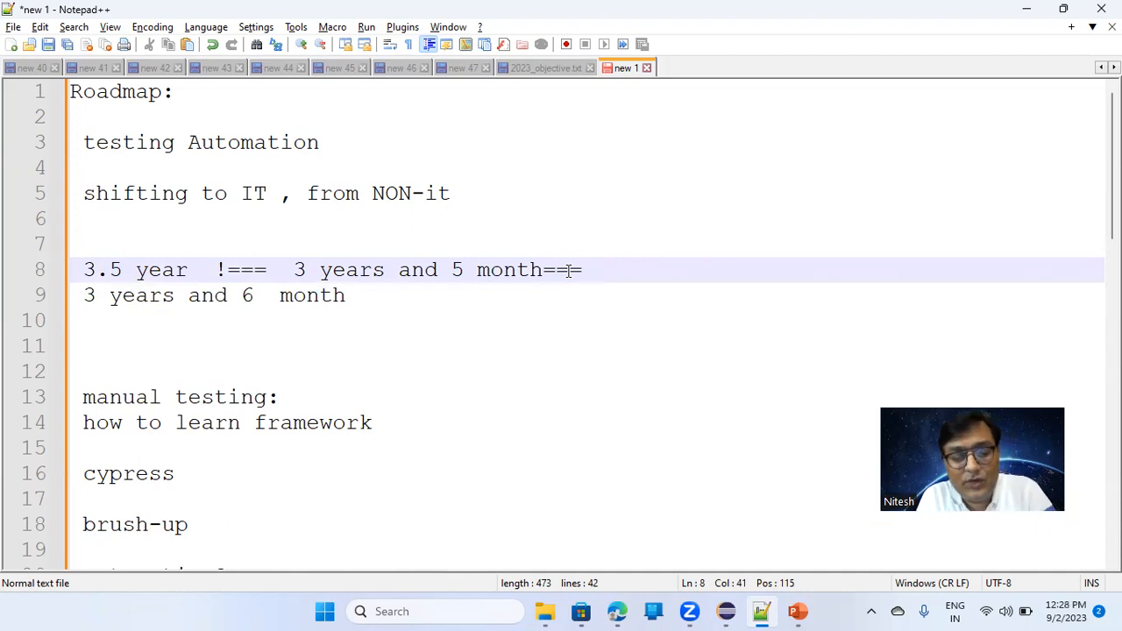
{"action": "type", "text": "3.9"}
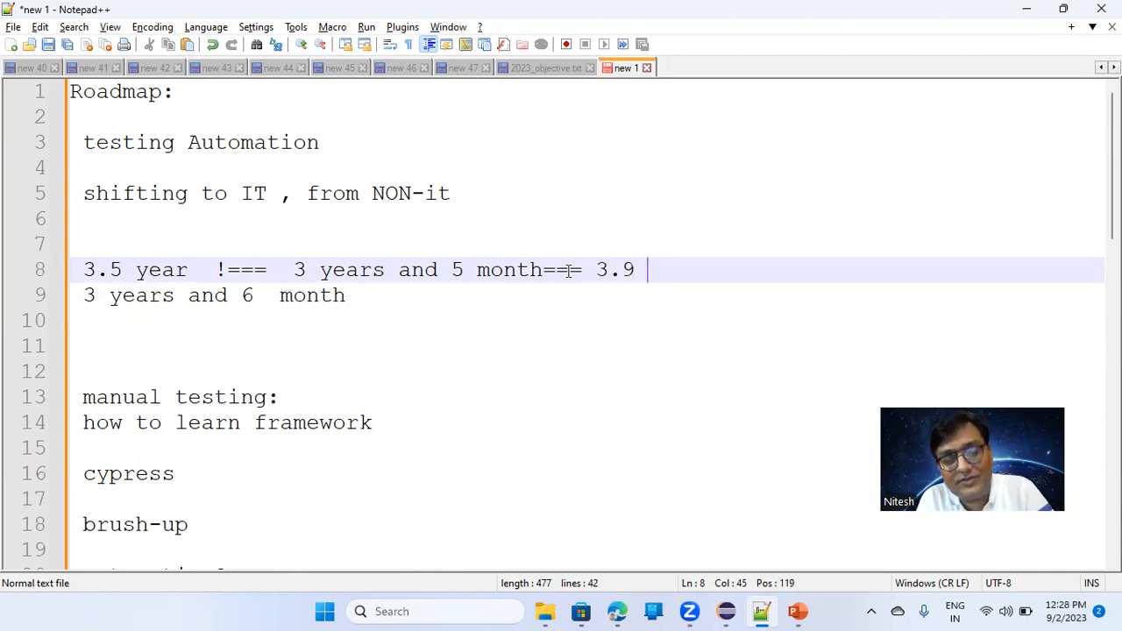
{"action": "type", "text": "year"}
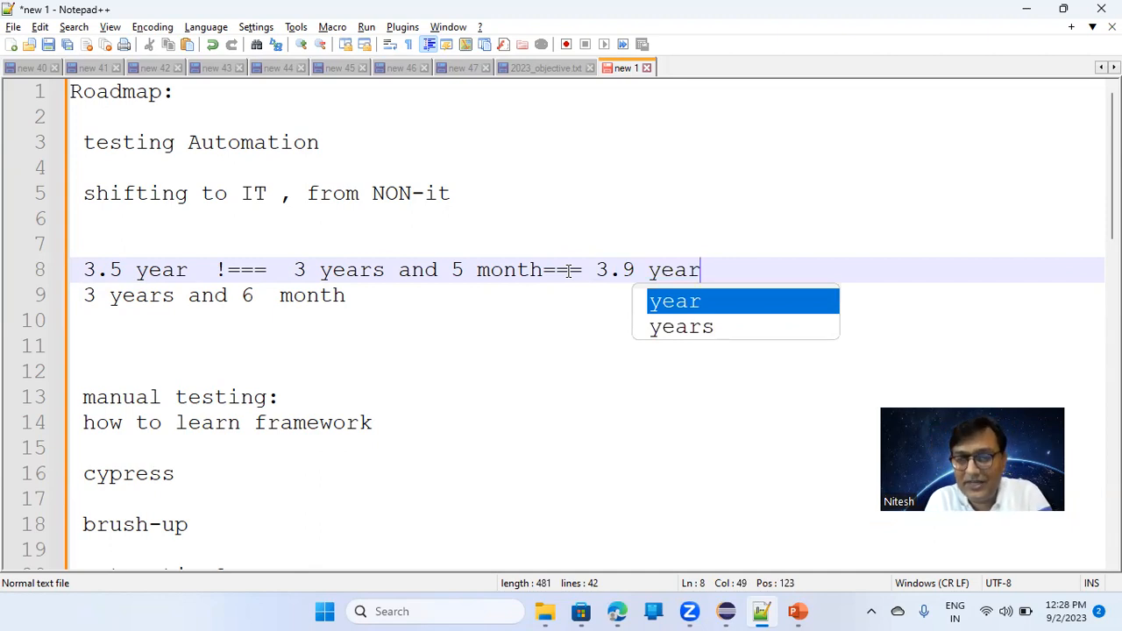
{"action": "type", "text": "."}
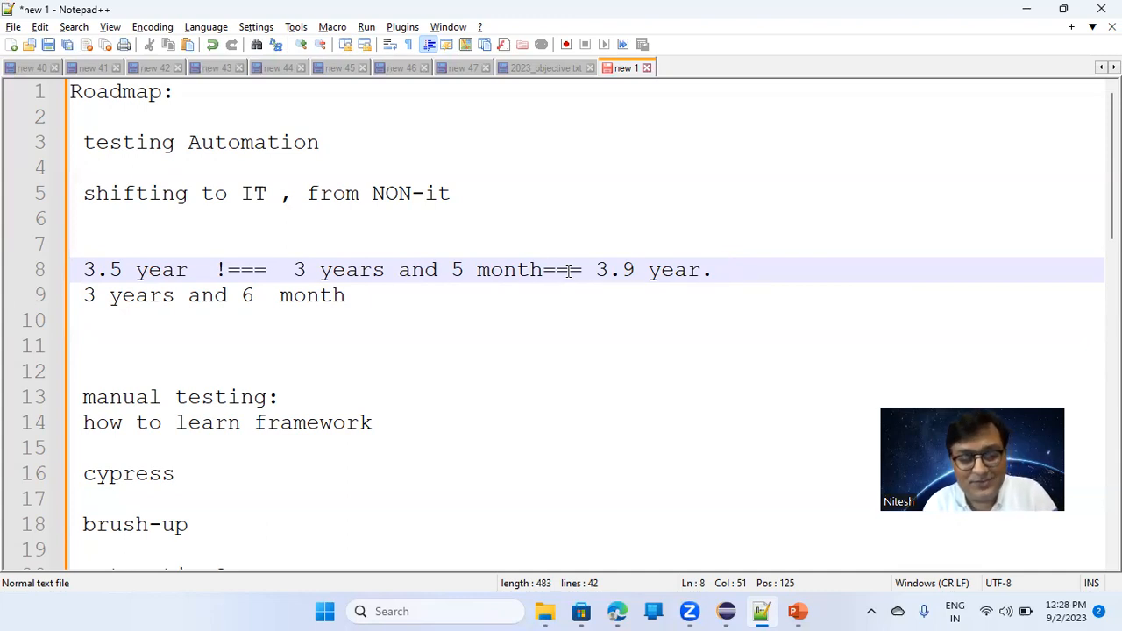
{"action": "type", "text": "3.1"}
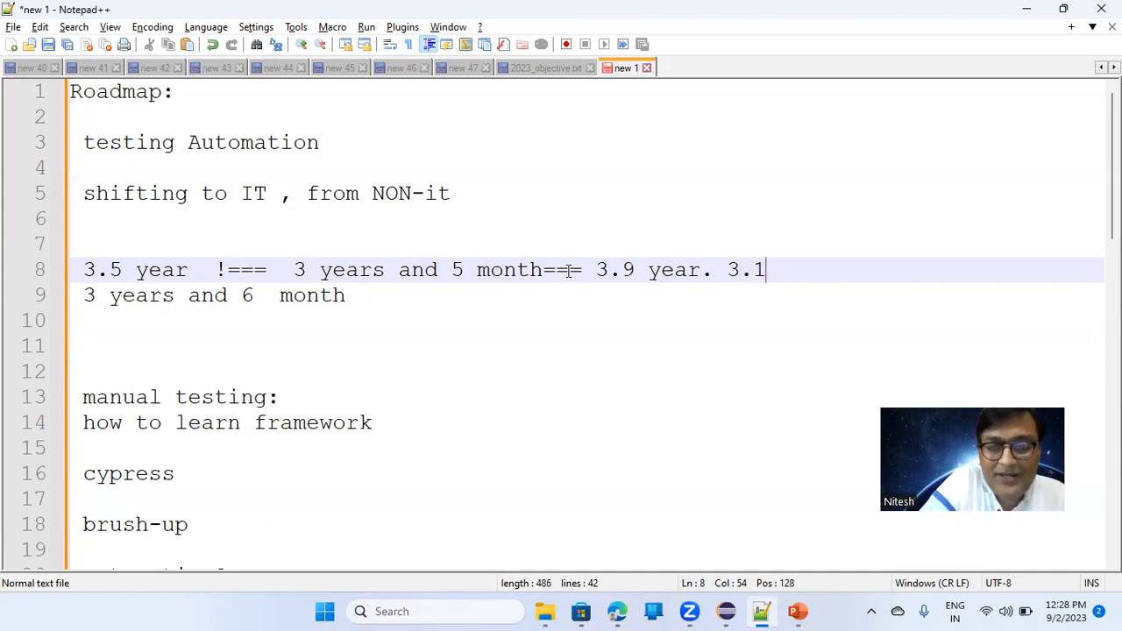
{"action": "type", "text": "0 years"}
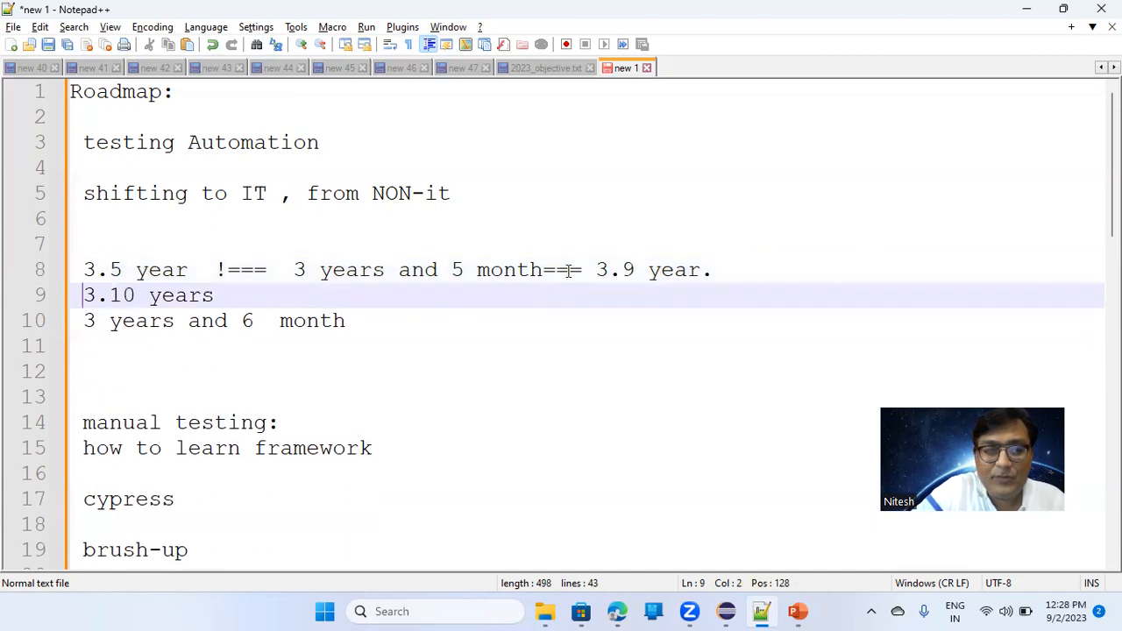
- Complete '3.10 years == 3 years and 10 month' and add an indented '3.1 years ==' line below
{"action": "left_click", "coordinate": [149, 295]}
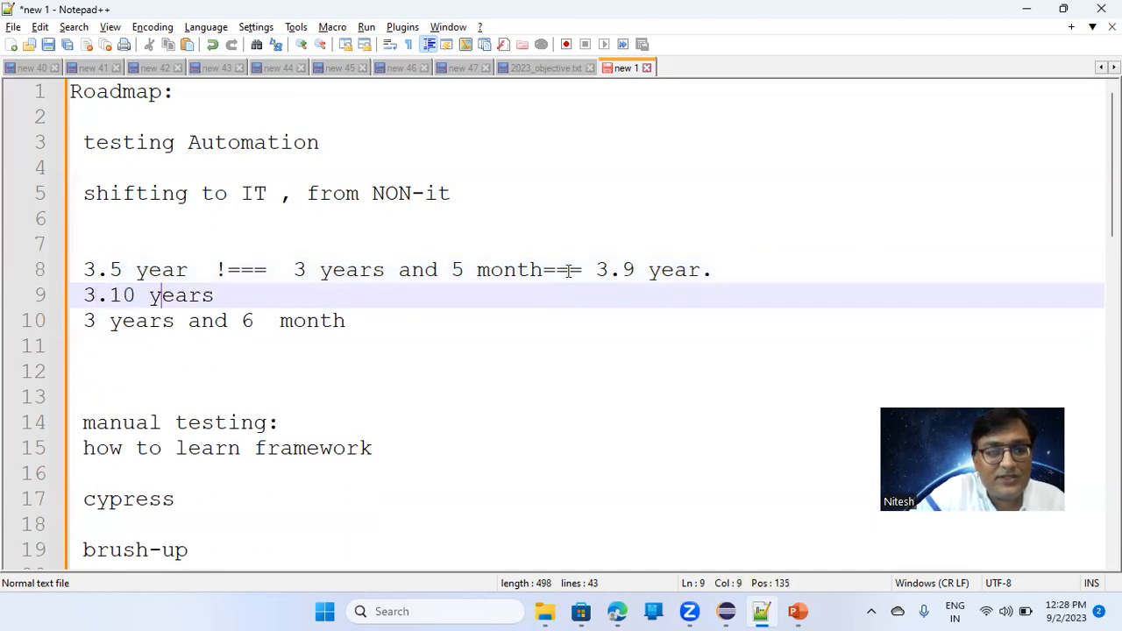
{"action": "type", "text": "== 3 years and 1"}
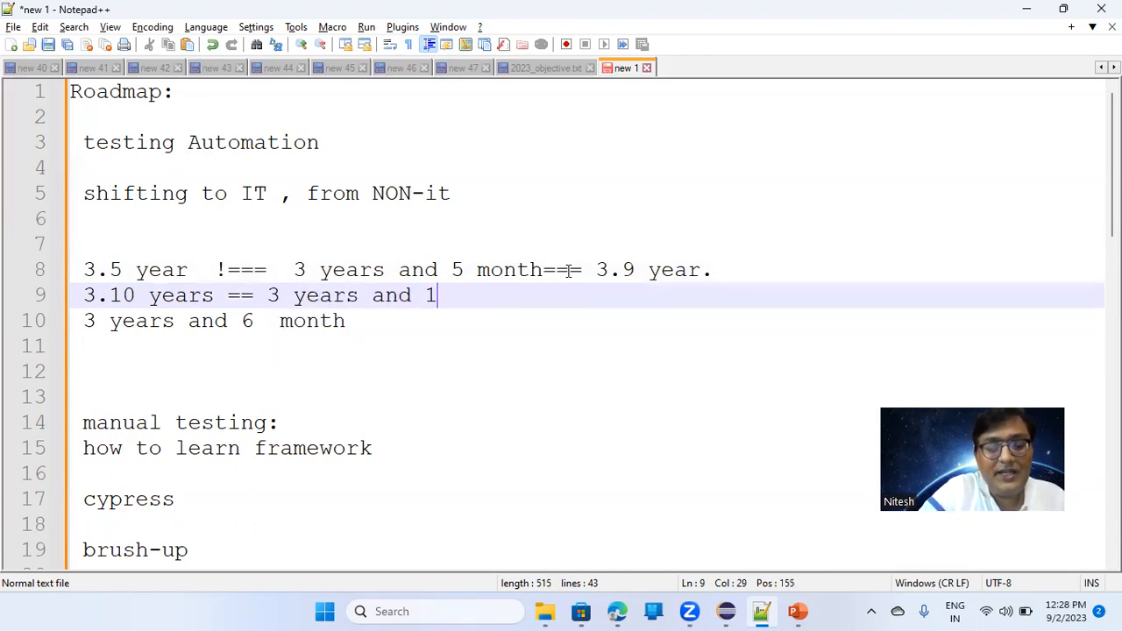
{"action": "type", "text": "0 month"}
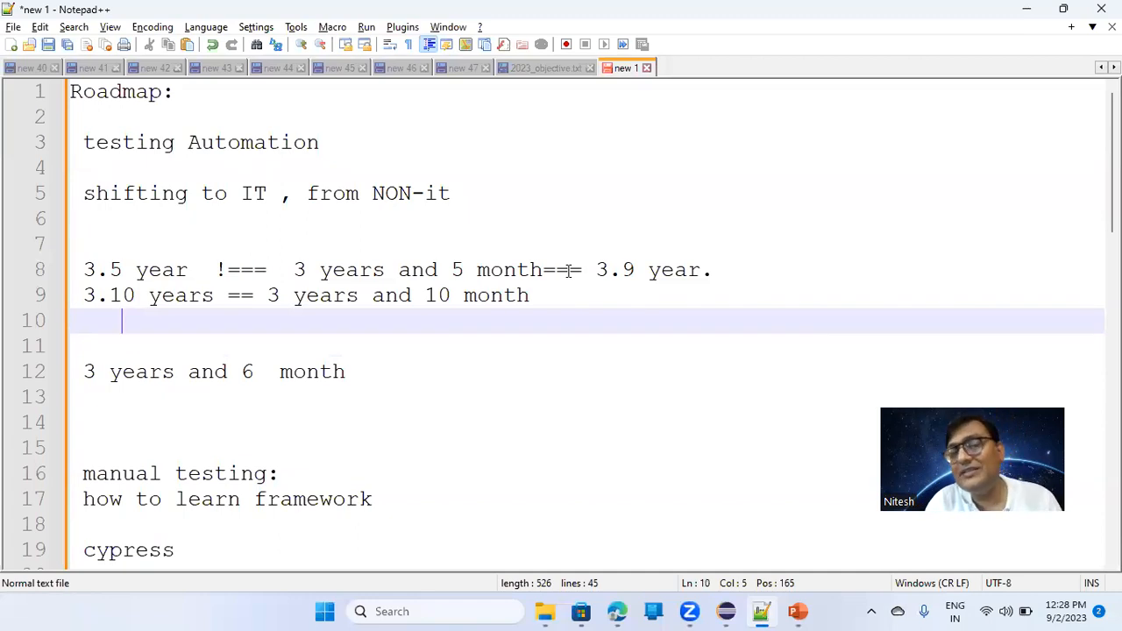
{"action": "type", "text": "3."}
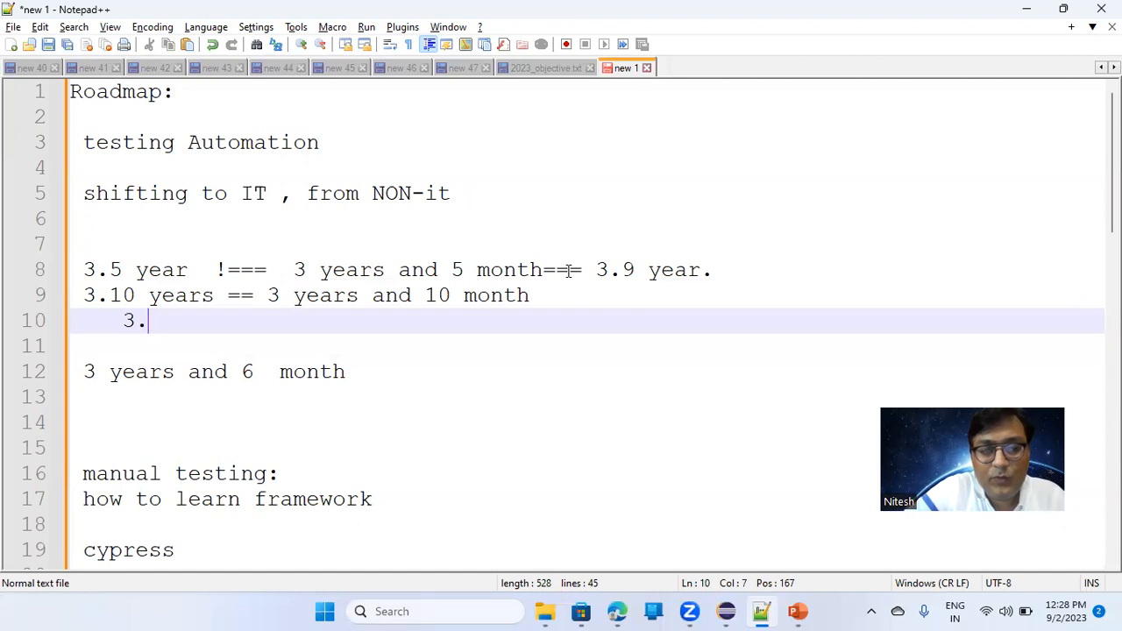
{"action": "type", "text": "1 years"}
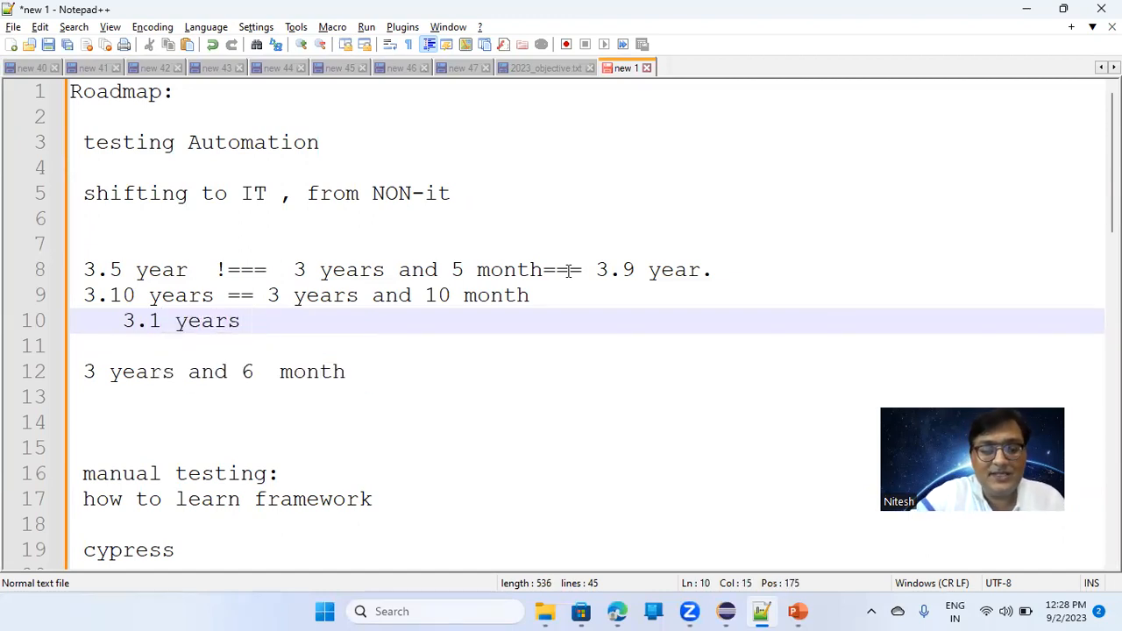
{"action": "type", "text": "=="}
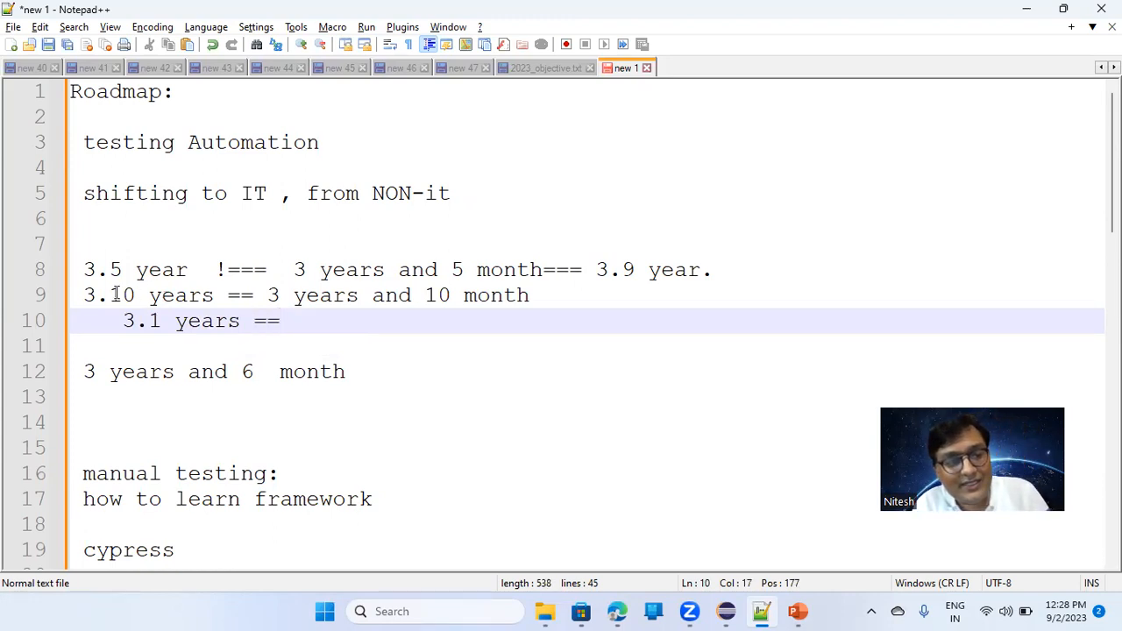
{"action": "left_click", "coordinate": [77, 294]}
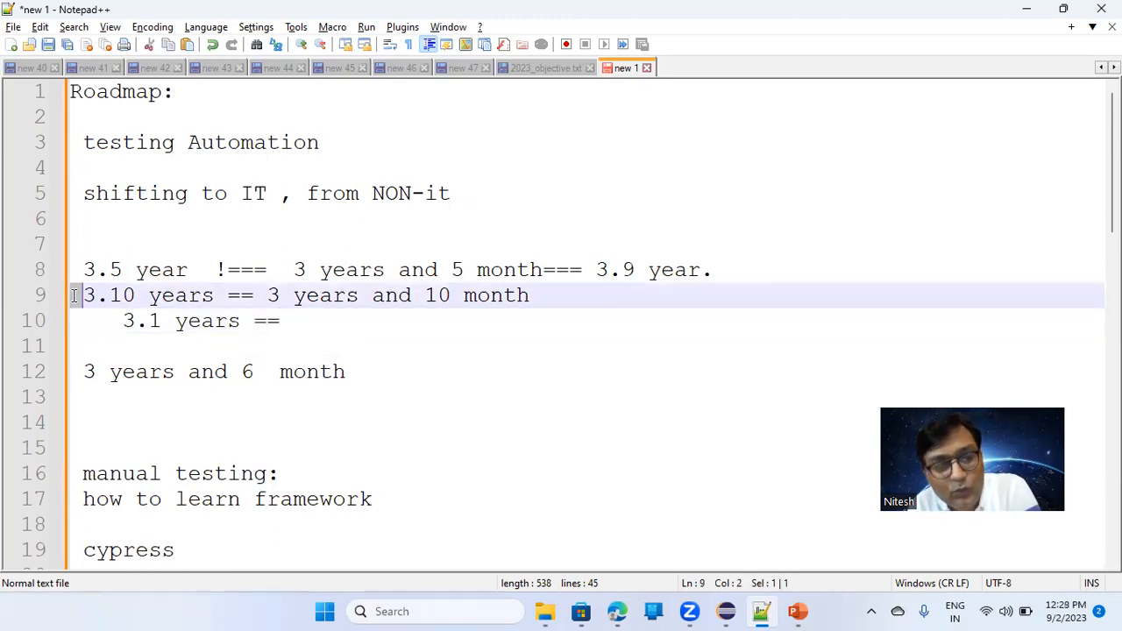
- Highlight the 3.10 and 3.1 comparison lines to explain them, then move down to the manual testing section
{"action": "double_click", "coordinate": [107, 294]}
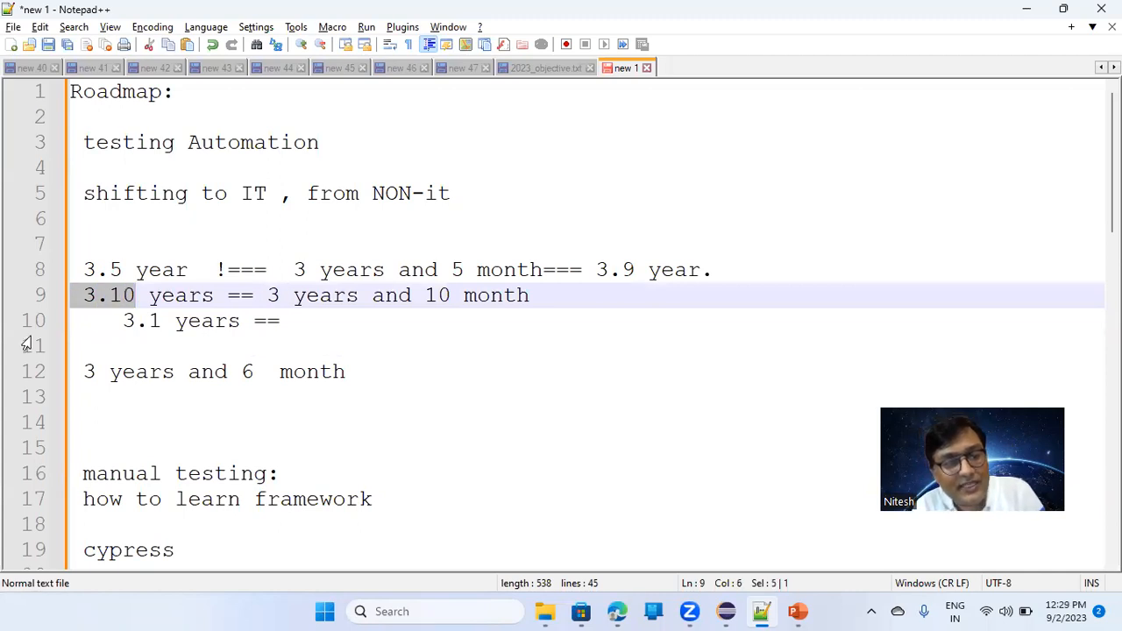
{"action": "left_click", "coordinate": [130, 319]}
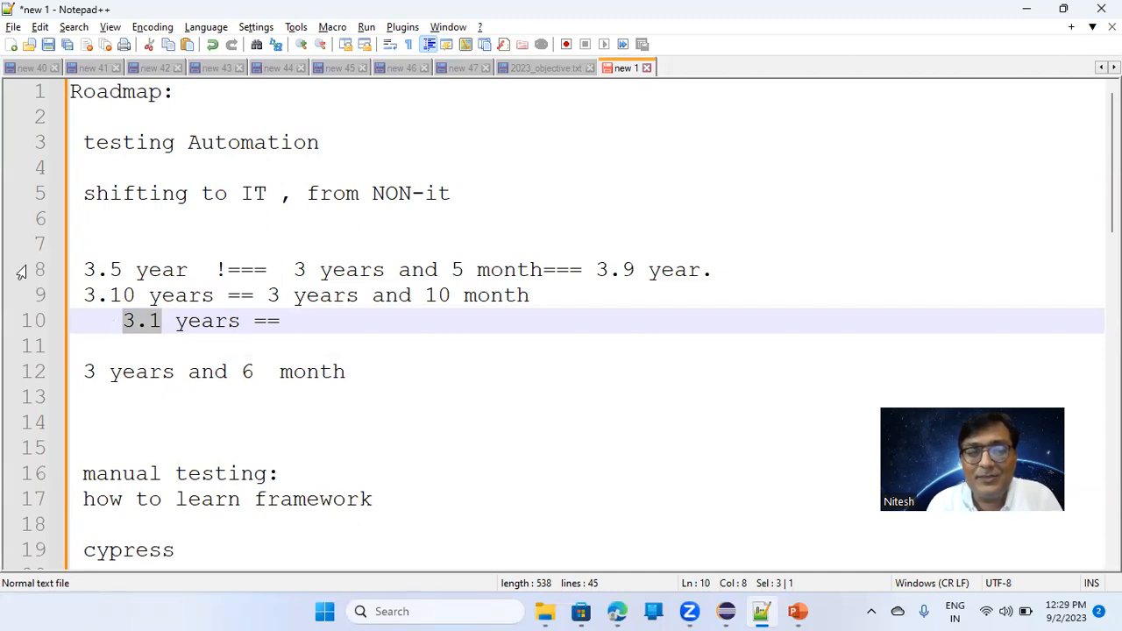
{"action": "left_click", "coordinate": [84, 270]}
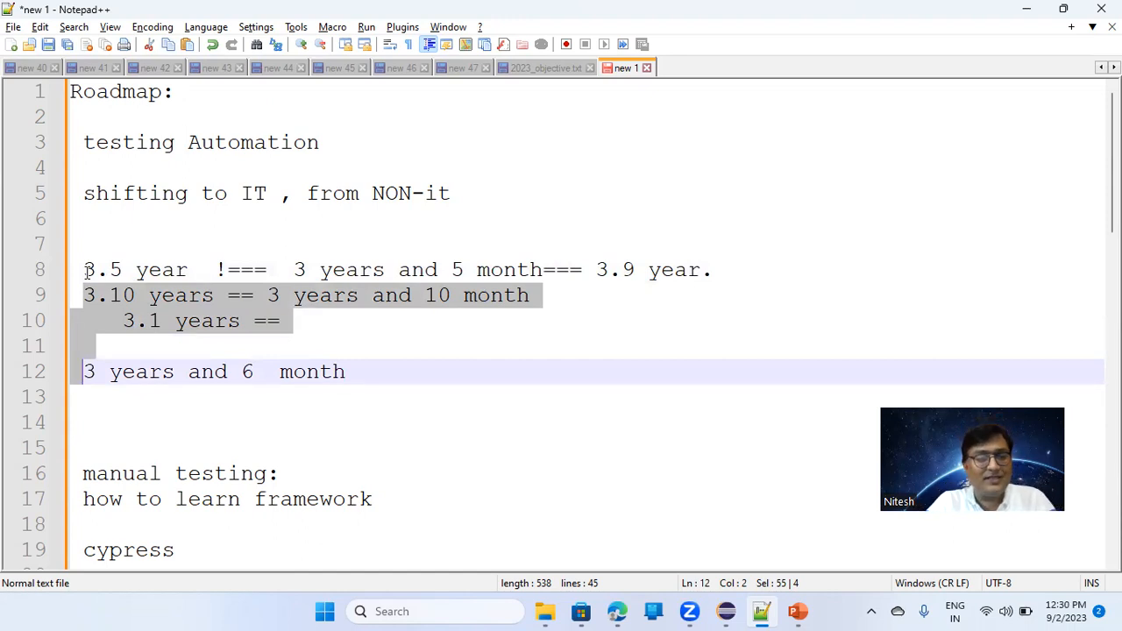
{"action": "left_click", "coordinate": [83, 396]}
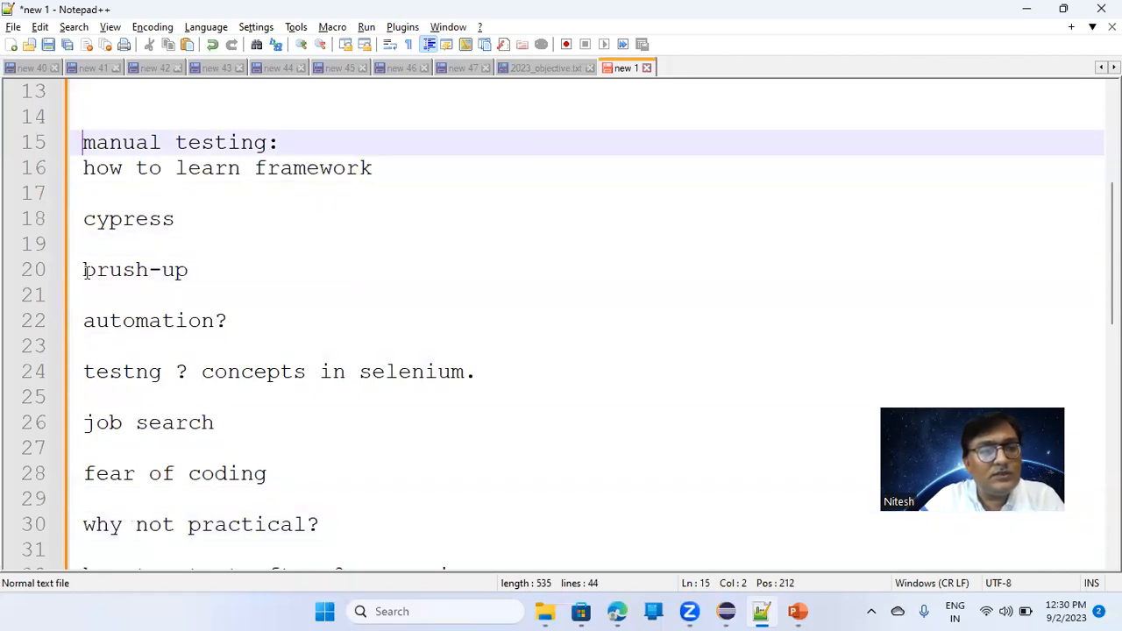
{"action": "left_click_drag", "start_coordinate": [84, 142], "coordinate": [184, 142]}
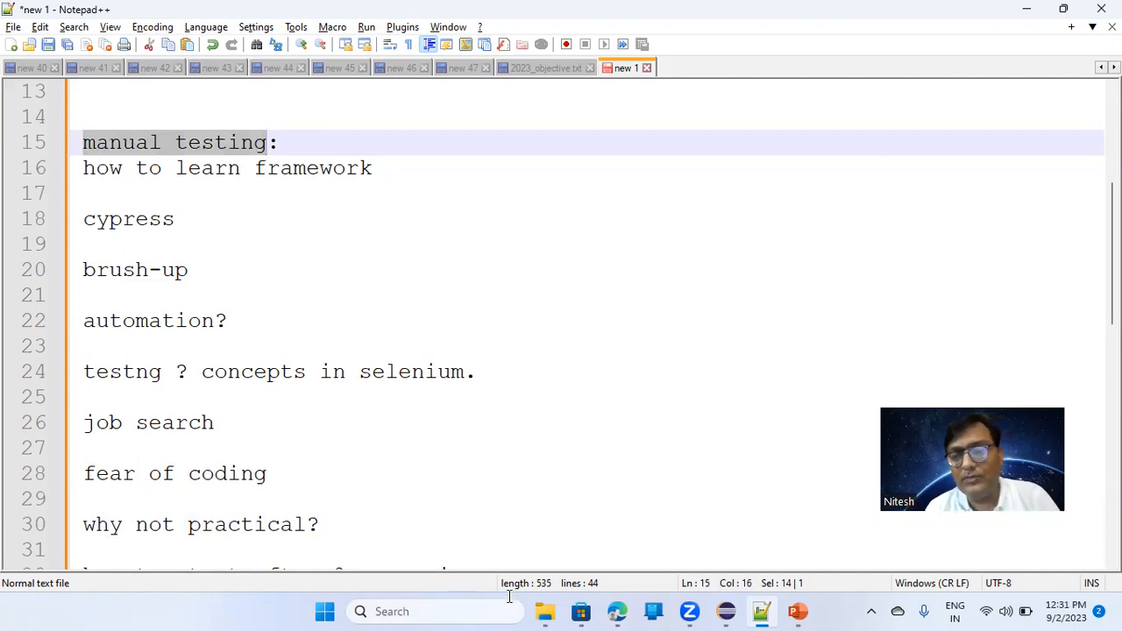
{"action": "mouse_move", "coordinate": [957, 382]}
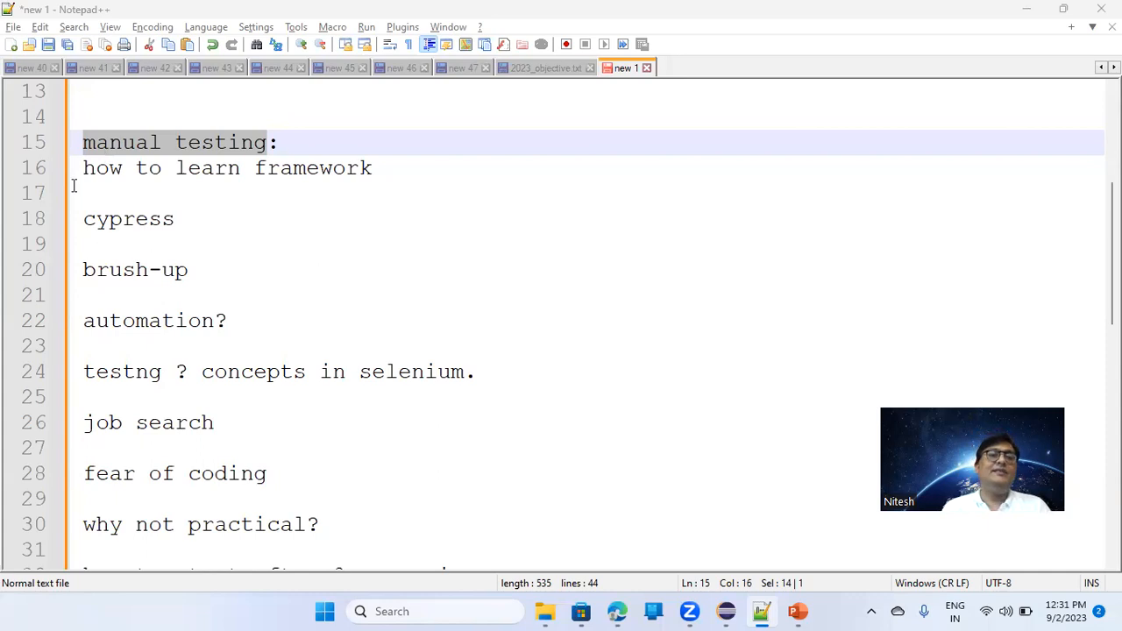
{"action": "left_click", "coordinate": [114, 168]}
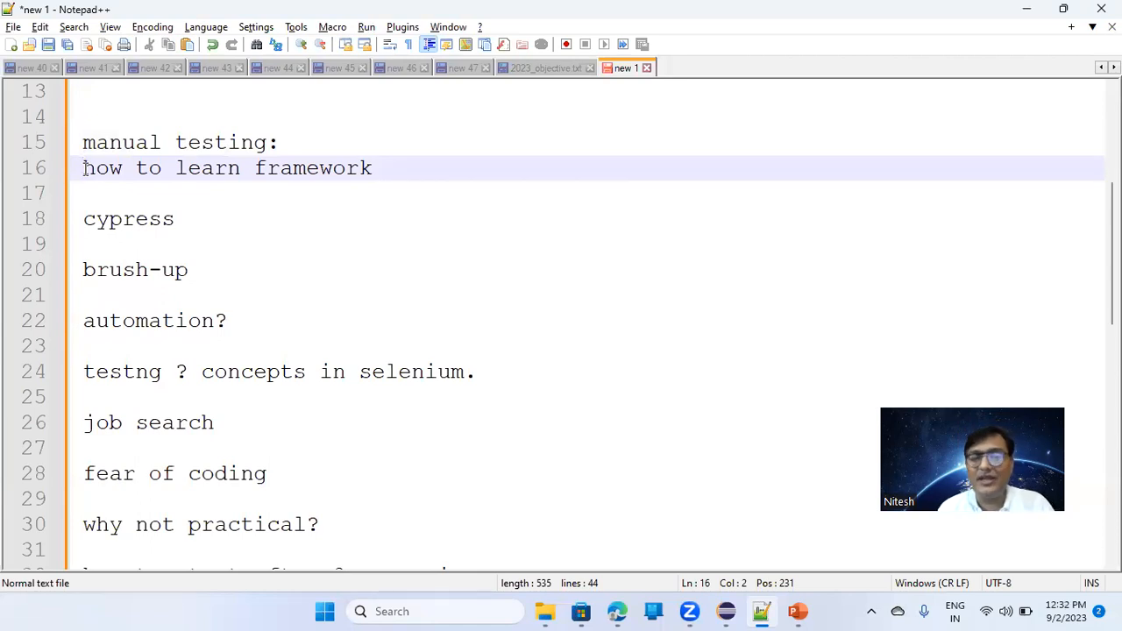
- Move the 'how to learn framework' line from above cypress to the end of the topics
{"action": "key", "text": "enter"}
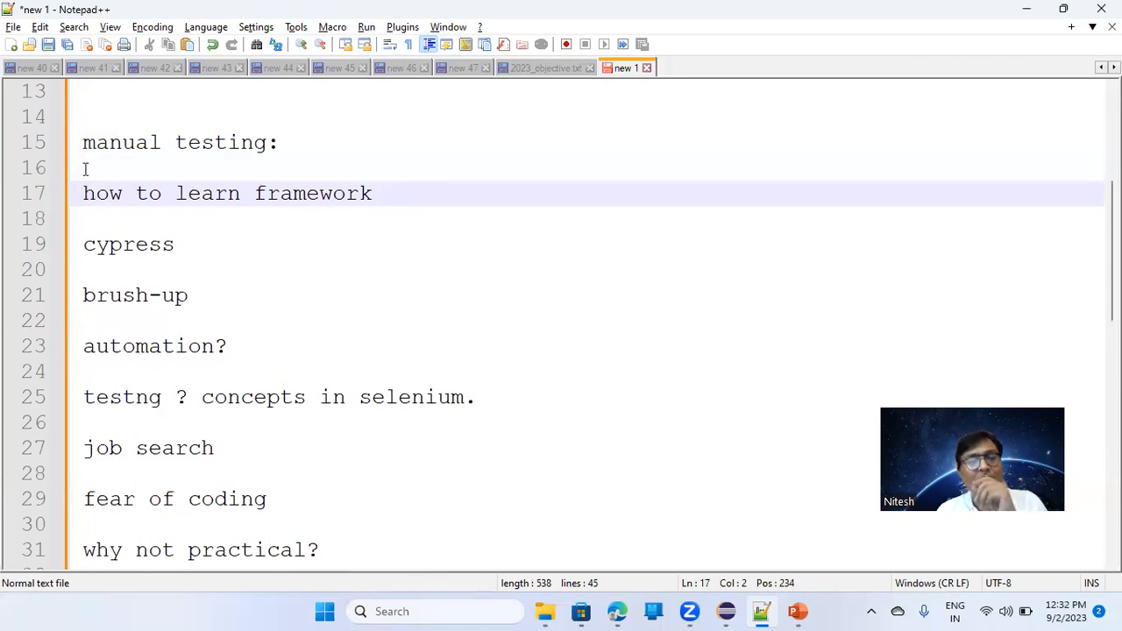
{"action": "left_click_drag", "start_coordinate": [83, 193], "coordinate": [260, 193]}
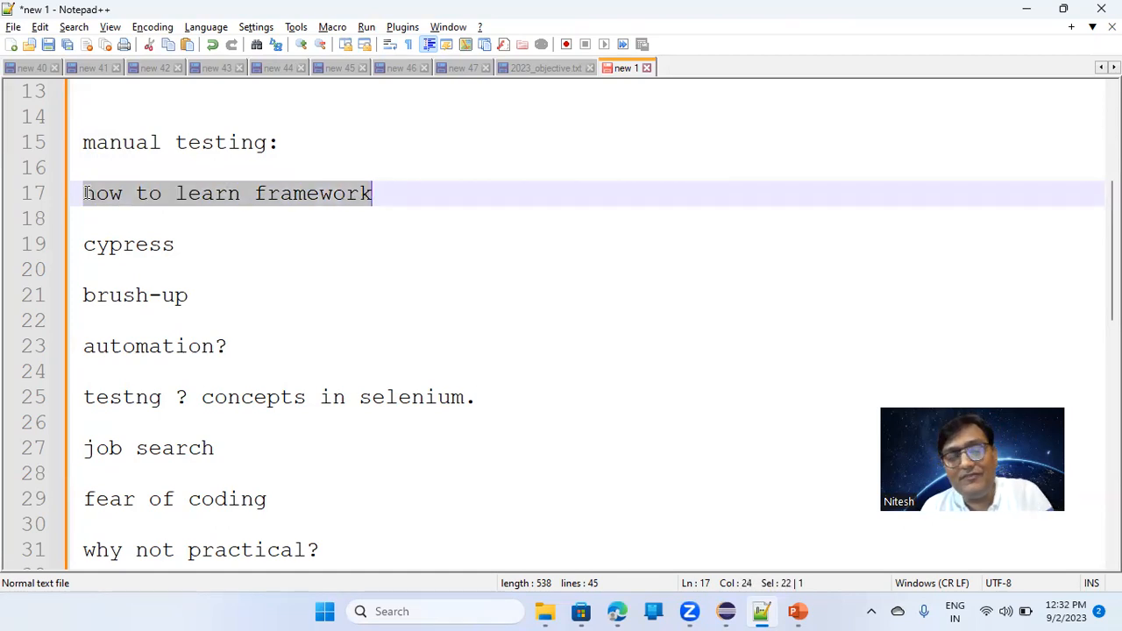
{"action": "key", "text": "Delete"}
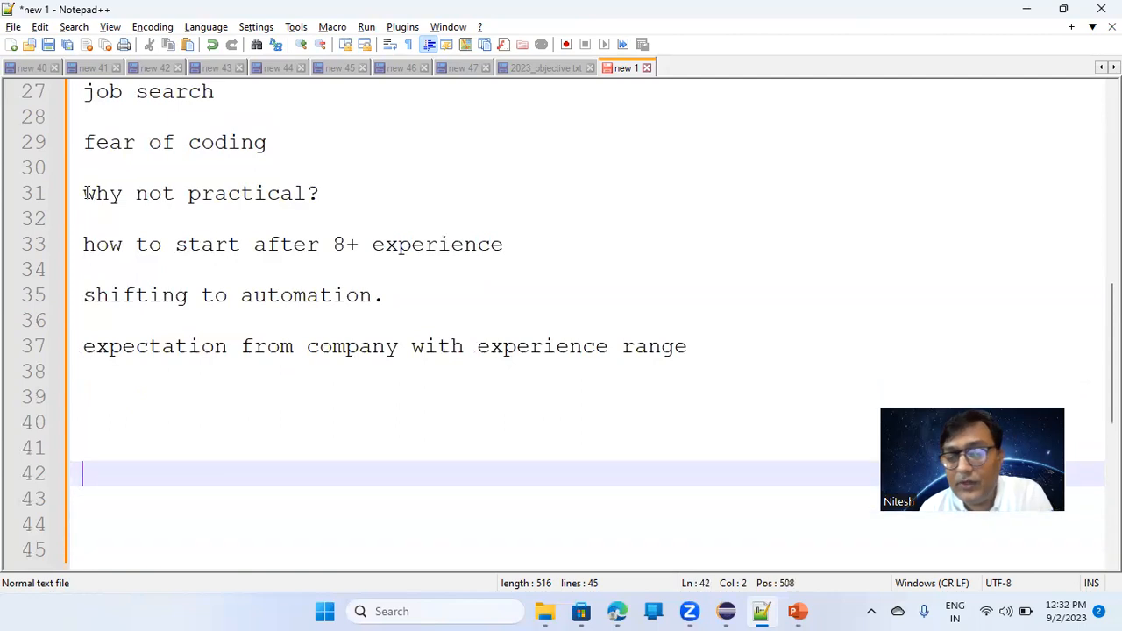
{"action": "type", "text": "how to learn framework"}
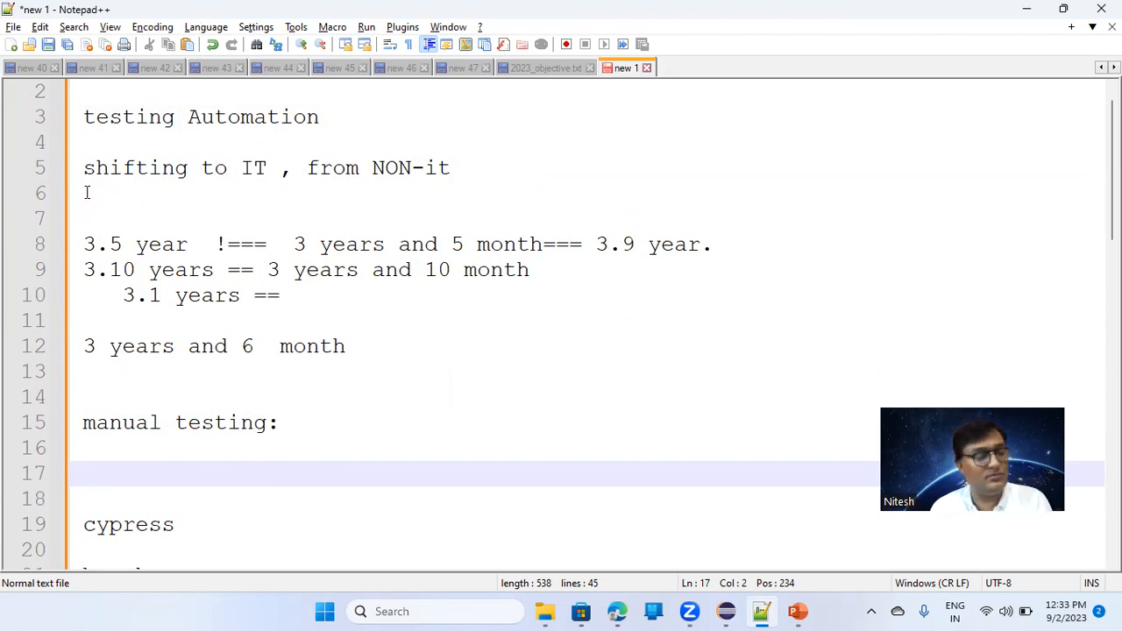
- Note 'js/ts' beside cypress and start a new line beneath it
{"action": "scroll", "scroll_direction": "down", "scroll_amount": 3}
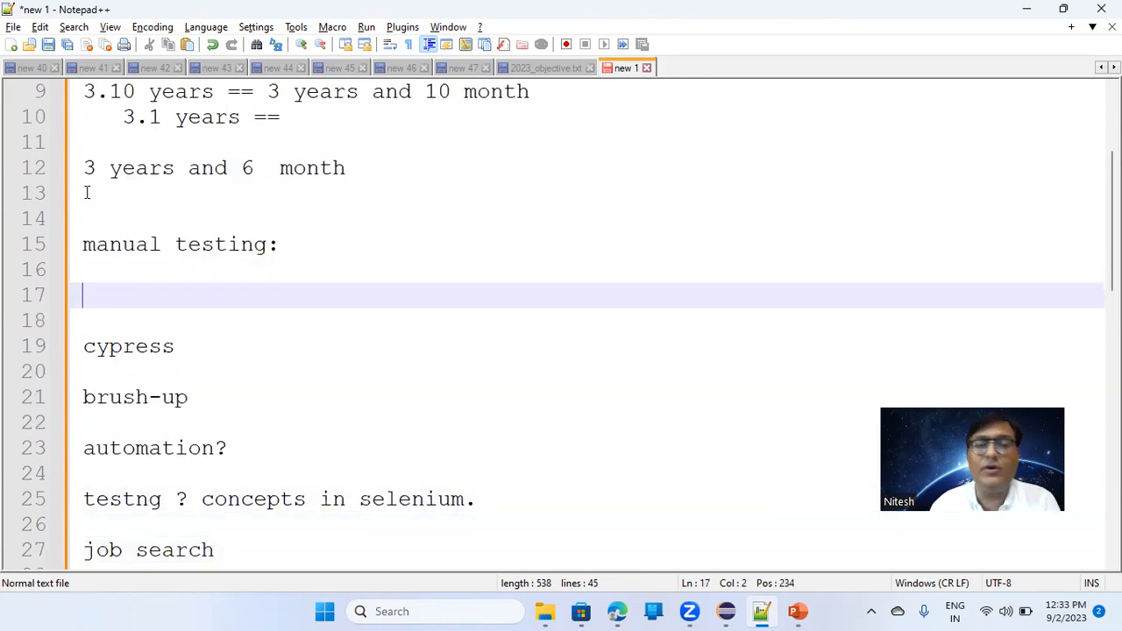
{"action": "left_click", "coordinate": [173, 347]}
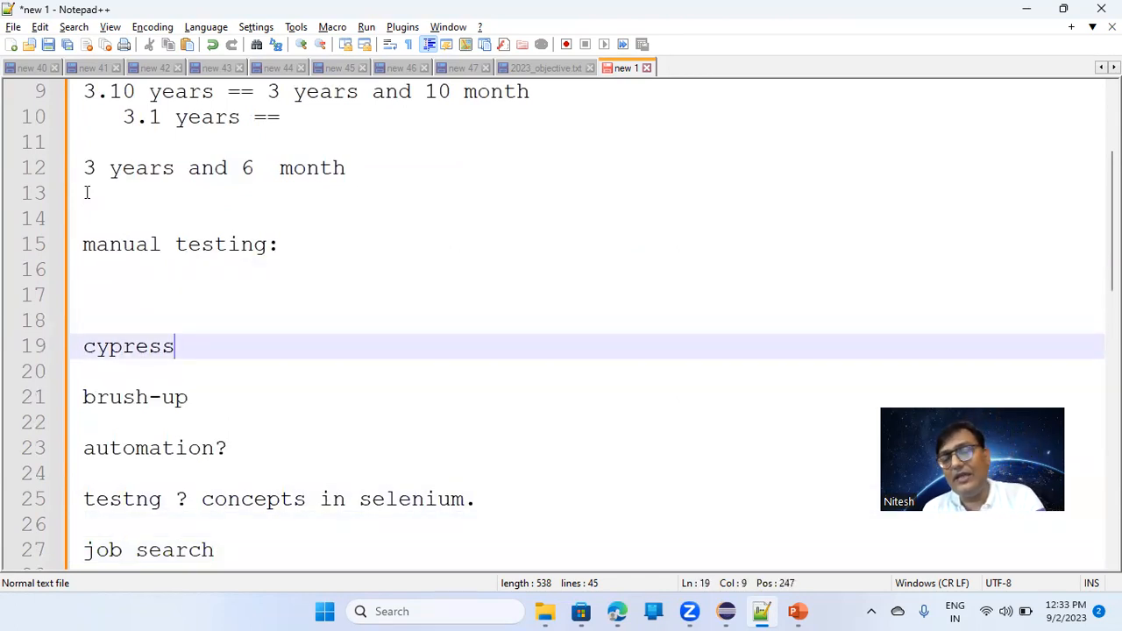
{"action": "double_click", "coordinate": [126, 347]}
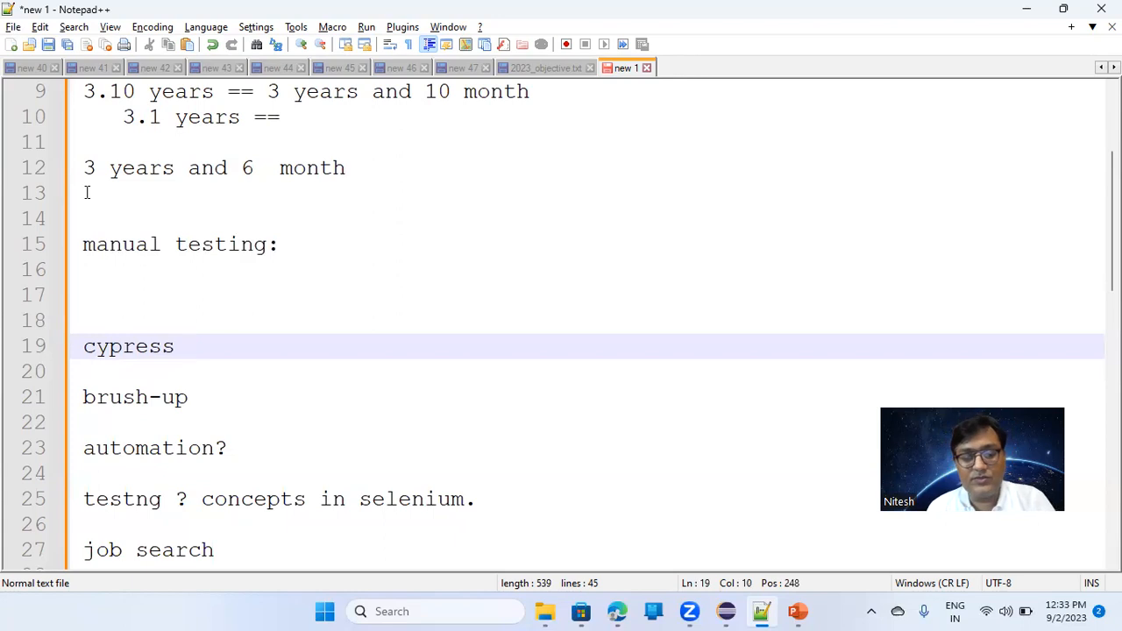
{"action": "type", "text": "js"}
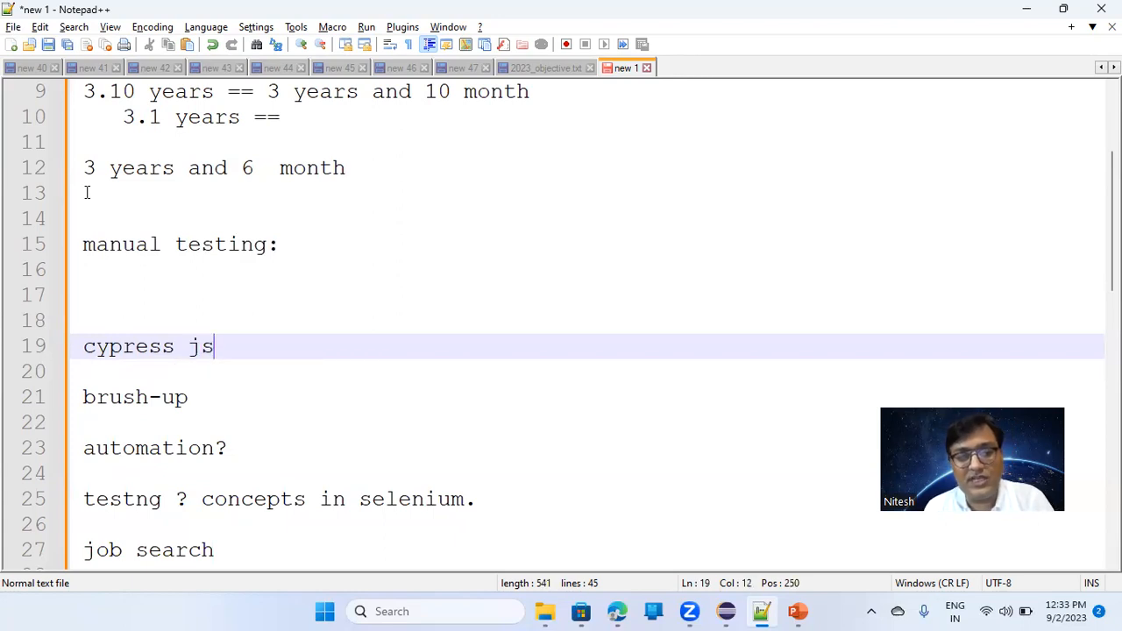
{"action": "type", "text": "/ts"}
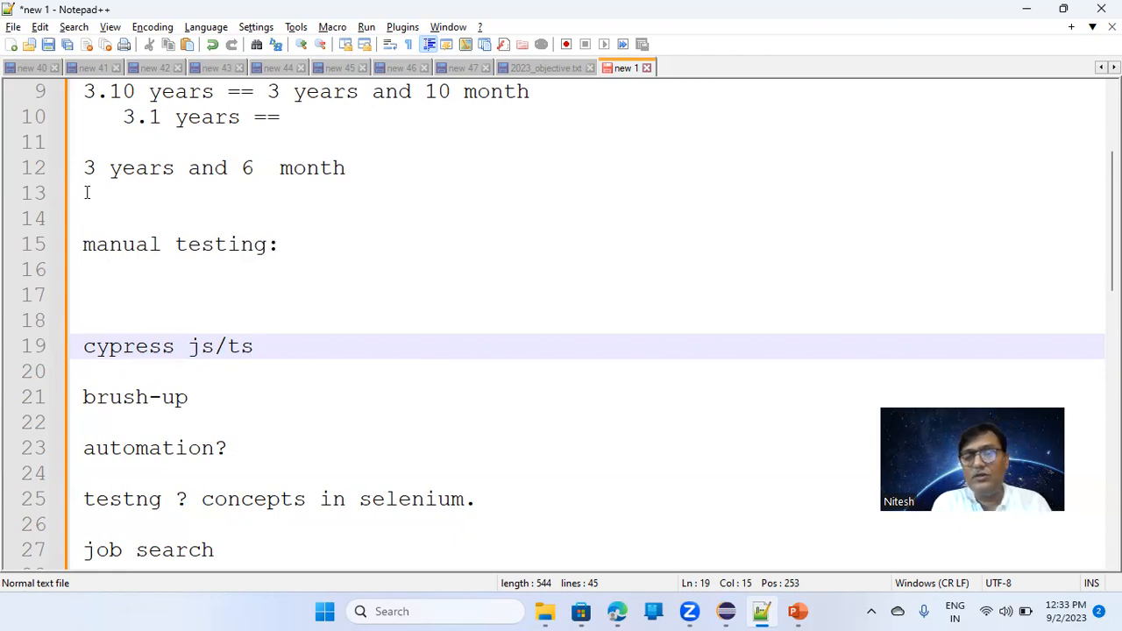
{"action": "left_click", "coordinate": [253, 346]}
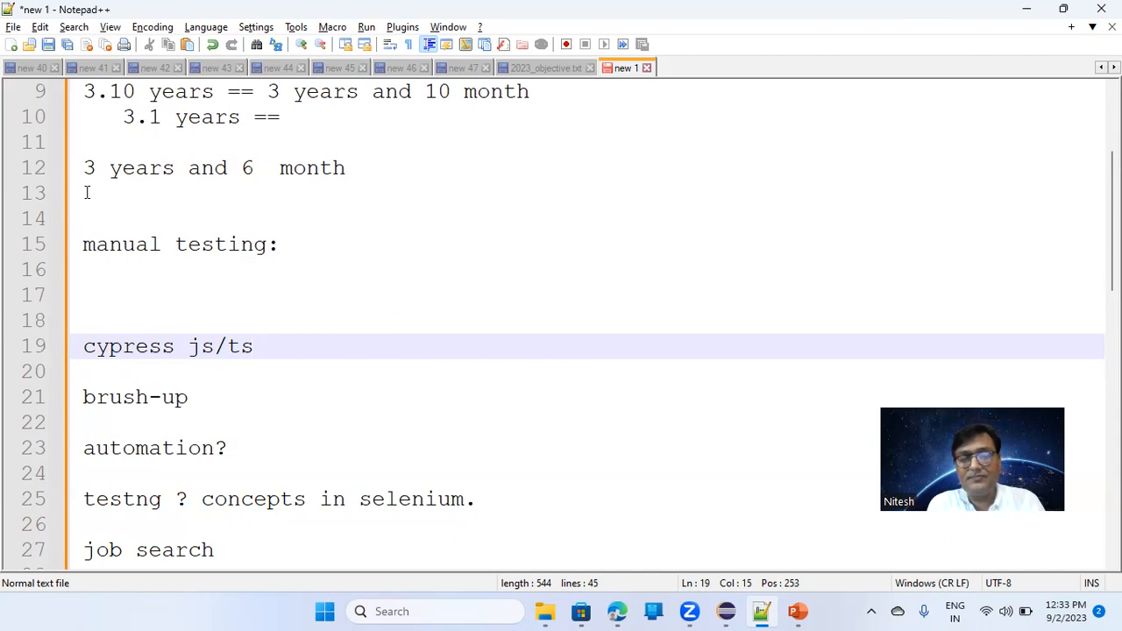
{"action": "key", "text": "Enter"}
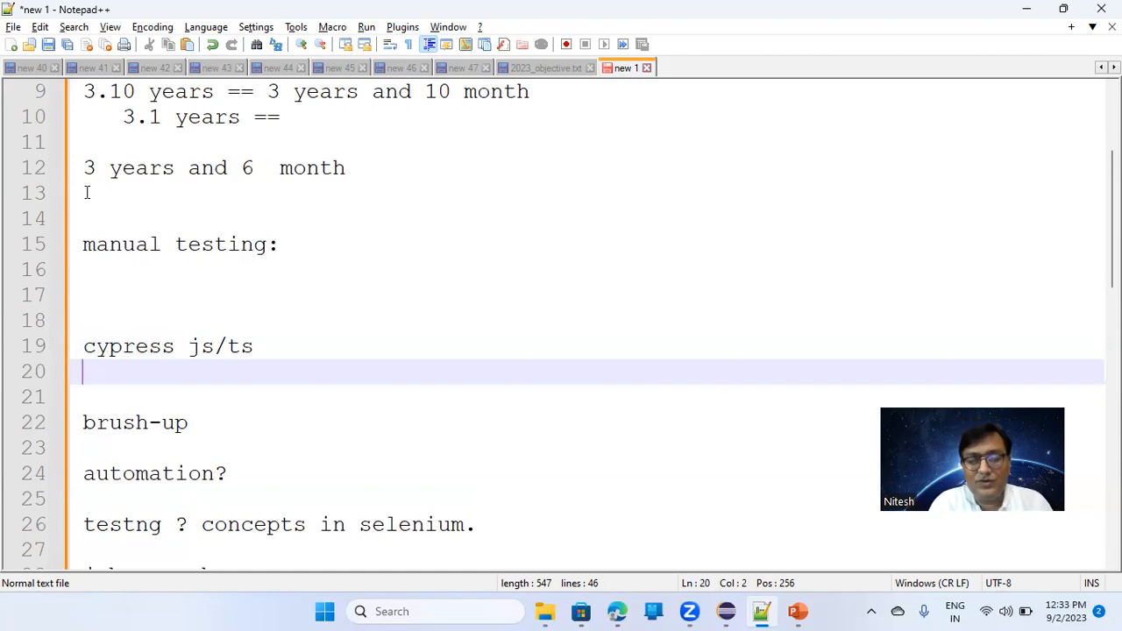
- List selenium, playwrite and uft as automation tools on separate lines under cypress
{"action": "type", "text": "selenium"}
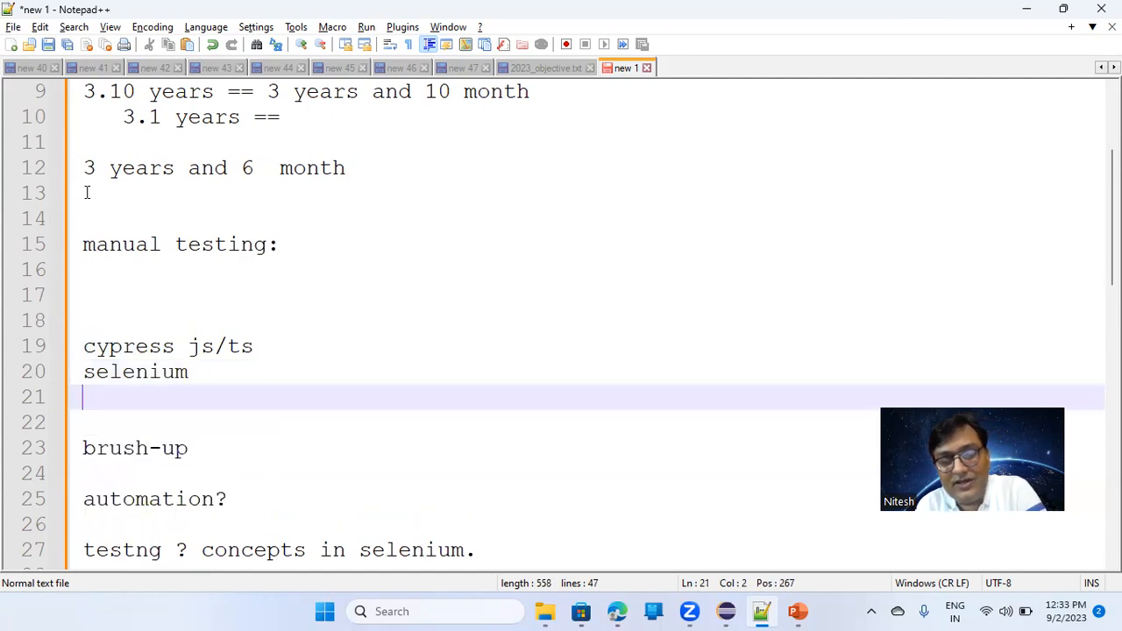
{"action": "type", "text": "pla"}
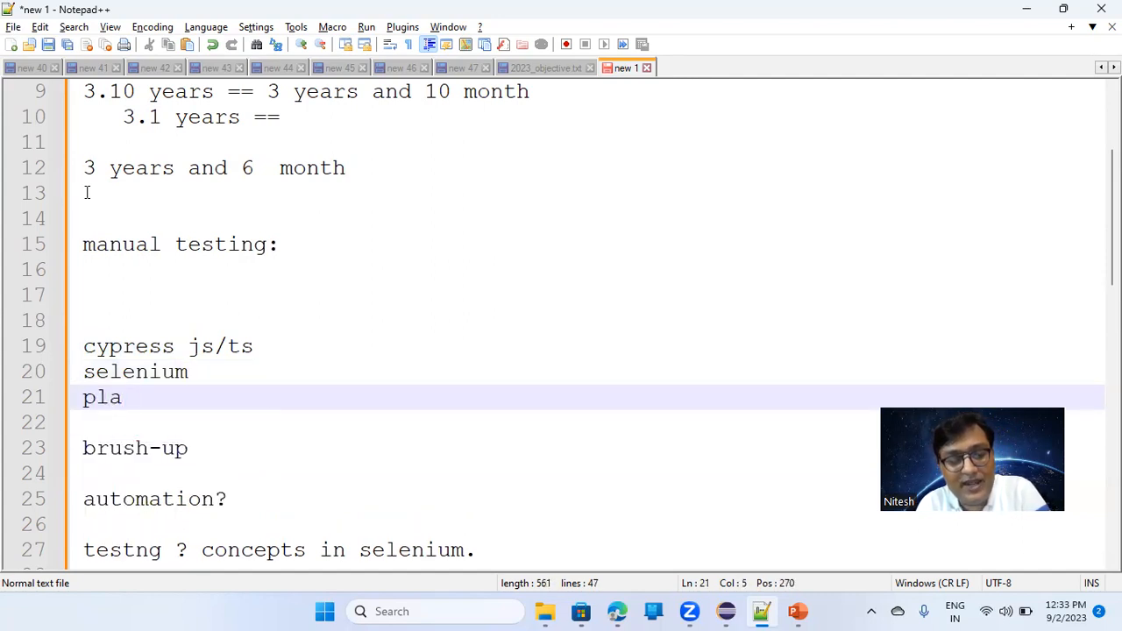
{"action": "type", "text": "ywri"}
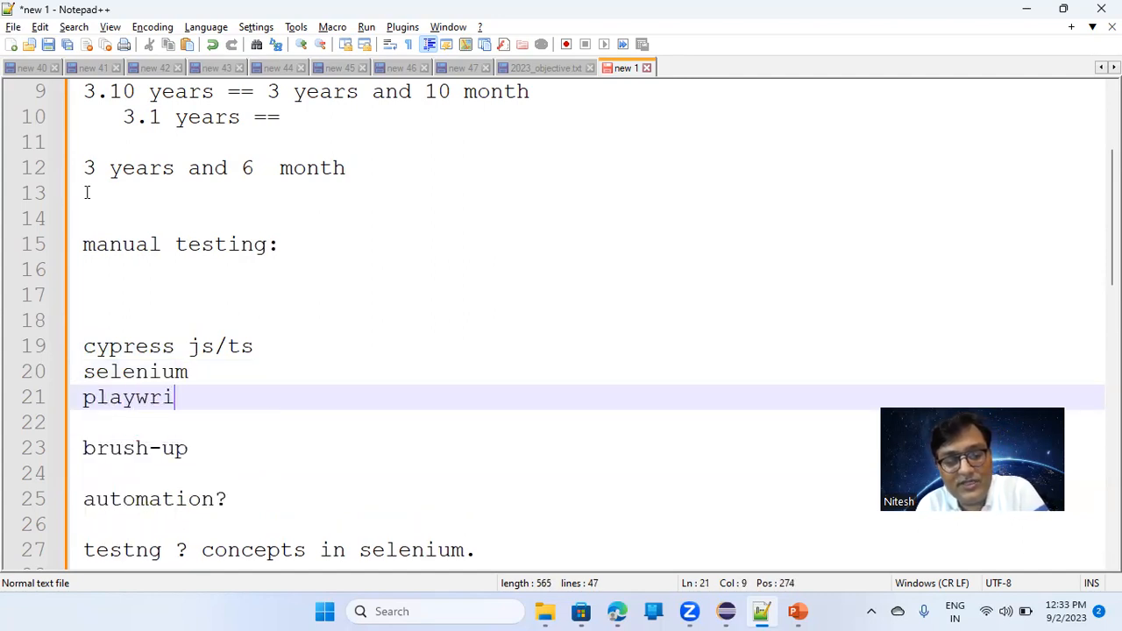
{"action": "type", "text": "te"}
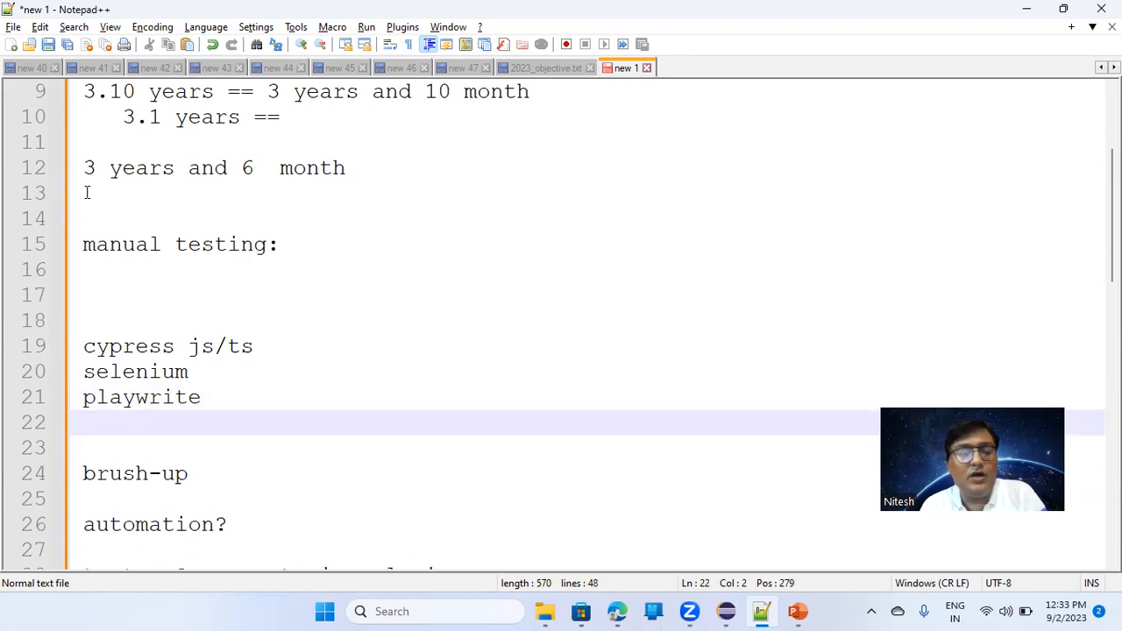
{"action": "type", "text": "uft"}
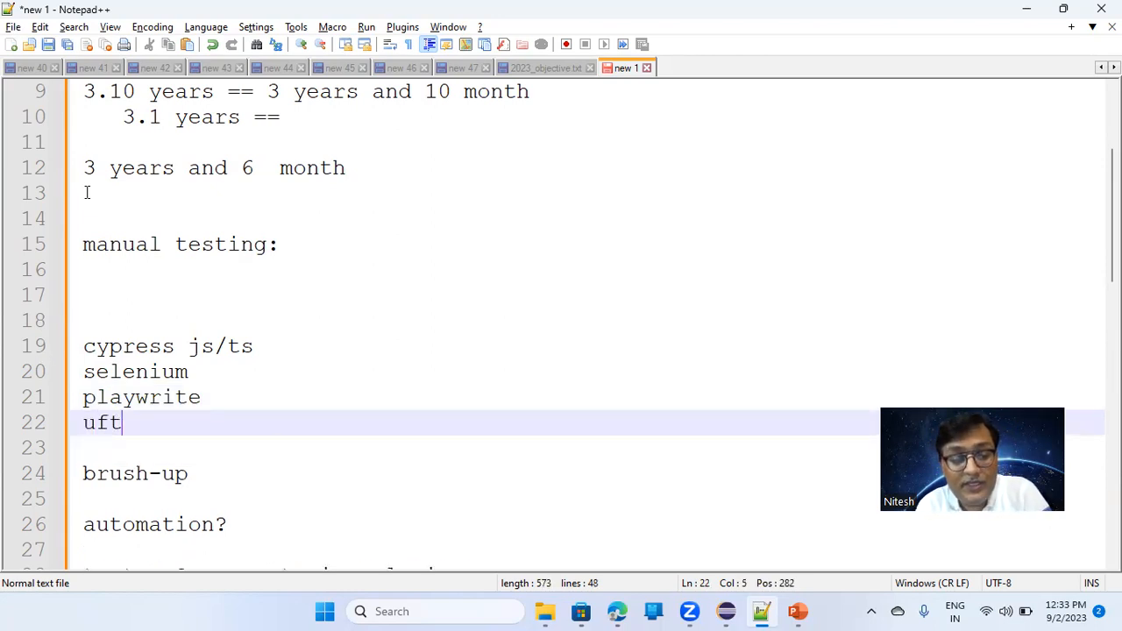
{"action": "key", "text": "enter"}
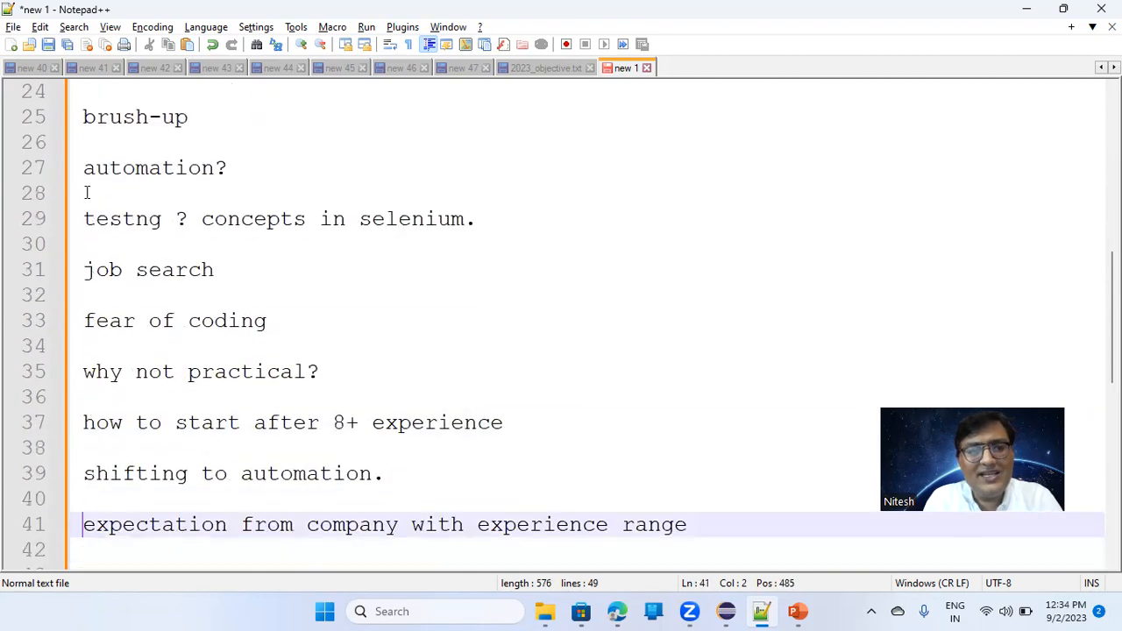
{"action": "left_click", "coordinate": [133, 116]}
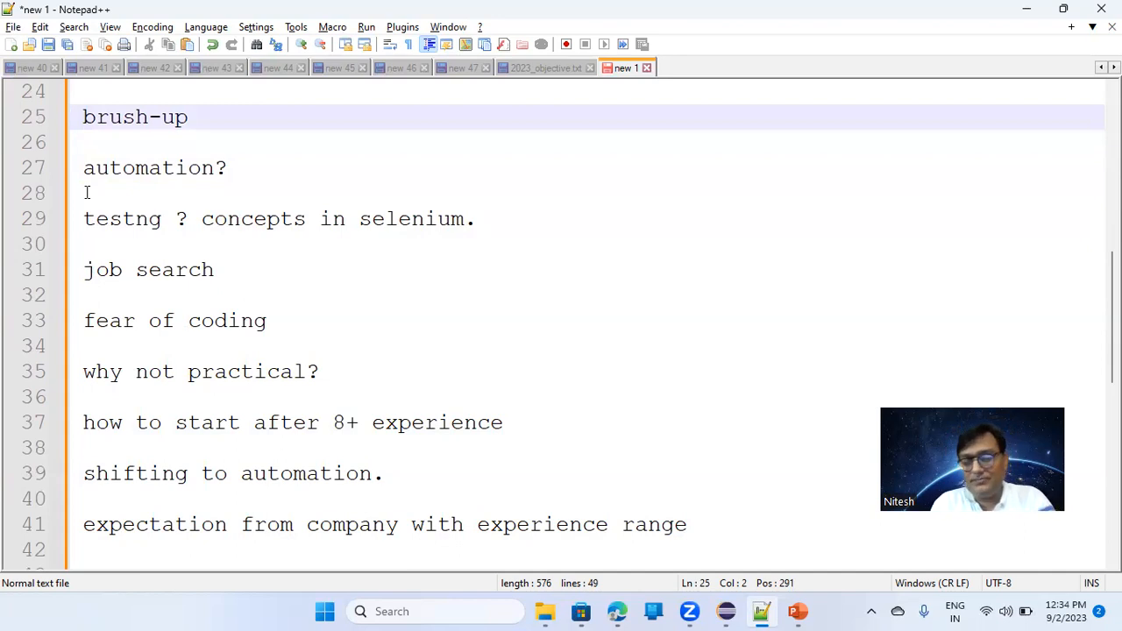
{"action": "left_click_drag", "start_coordinate": [82, 115], "coordinate": [161, 116]}
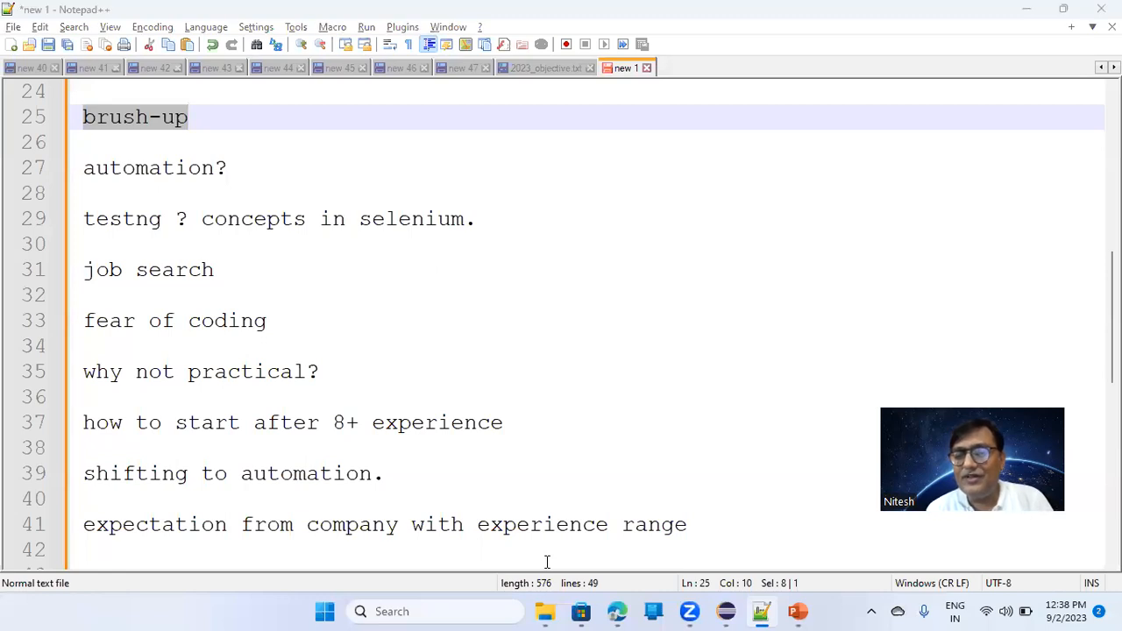
{"action": "mouse_move", "coordinate": [982, 522]}
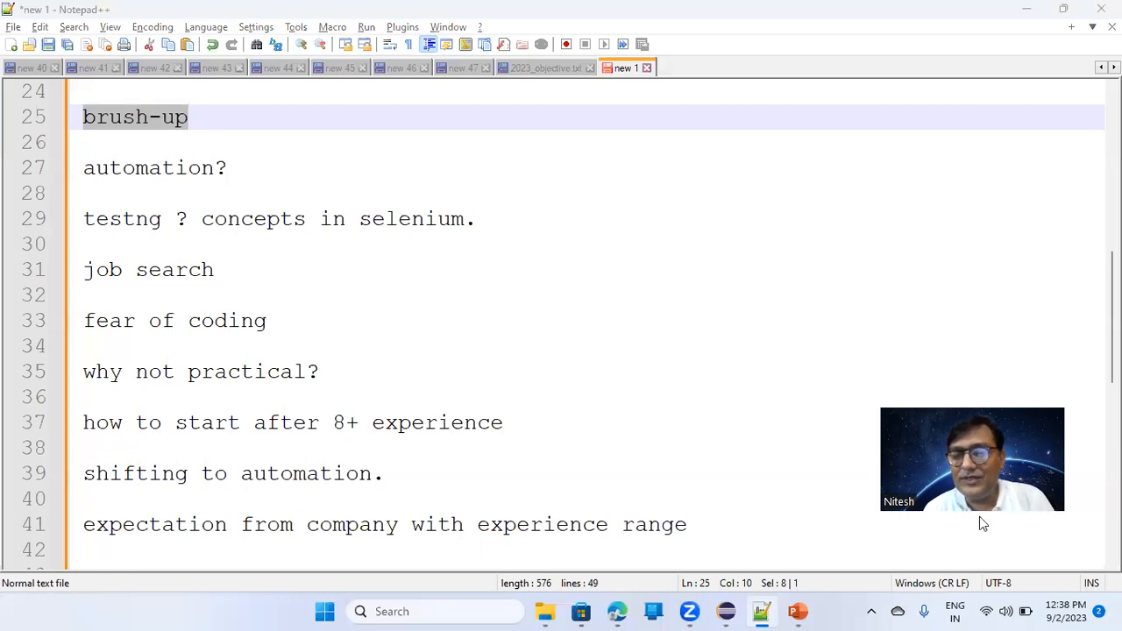